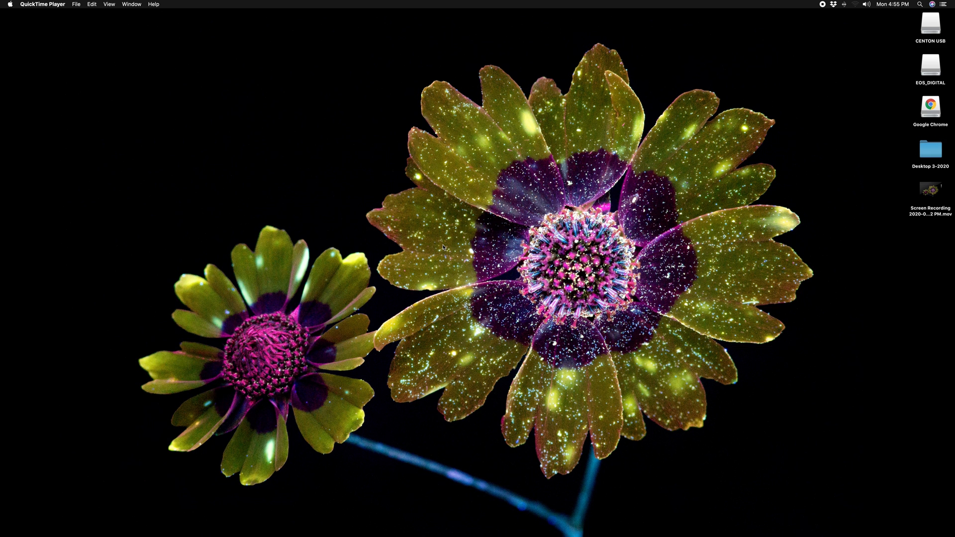
mouse_move(637, 514)
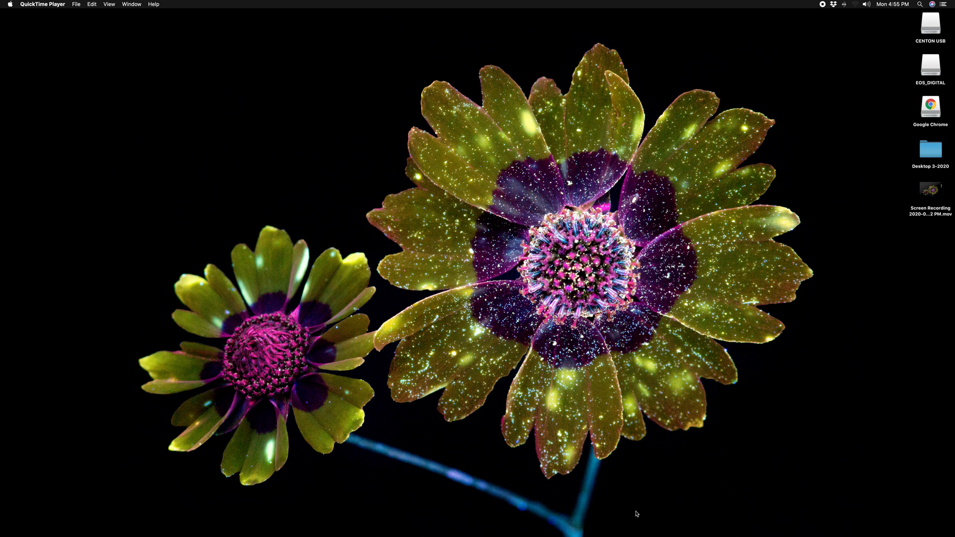
mouse_move(698, 517)
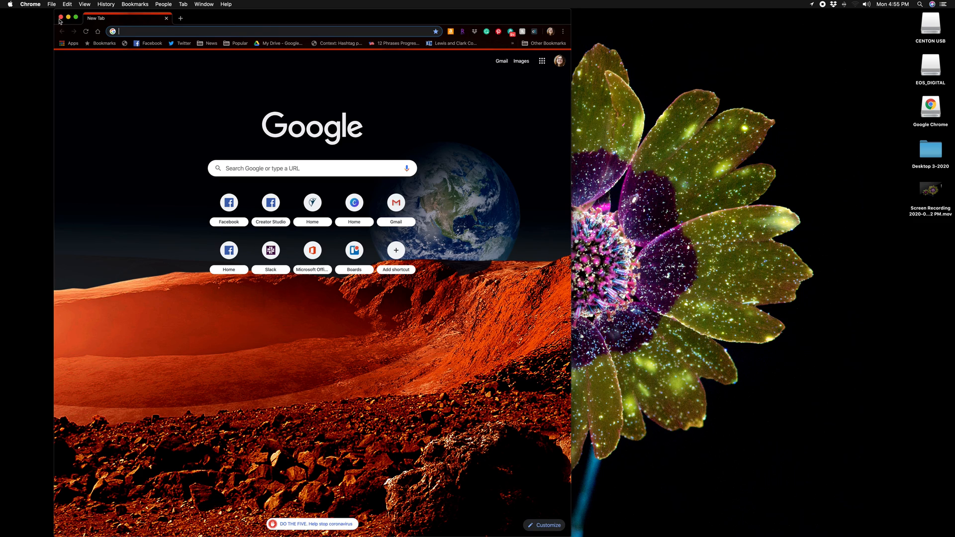
Maximize the Chrome window and load the Zoom home page at zoom.us.
left_click(69, 18)
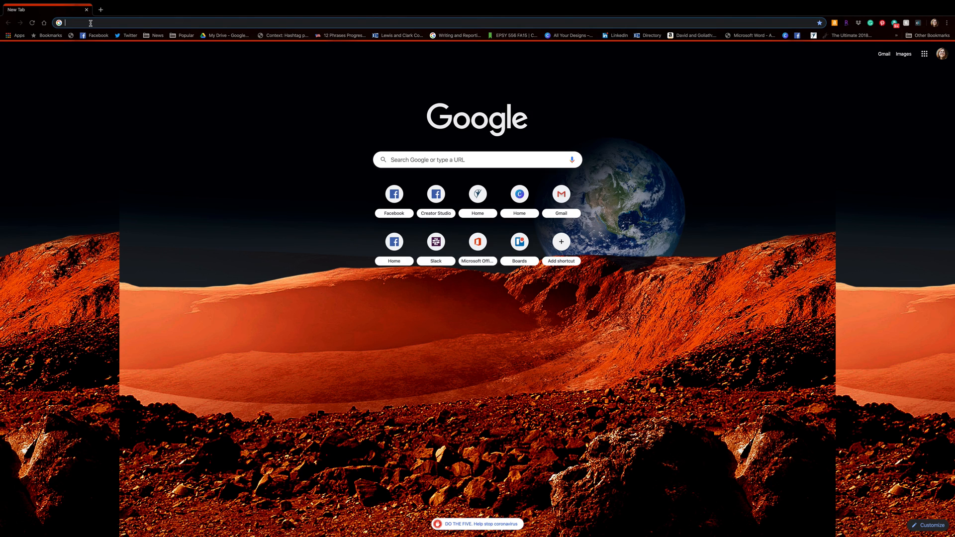
type("zoom.us")
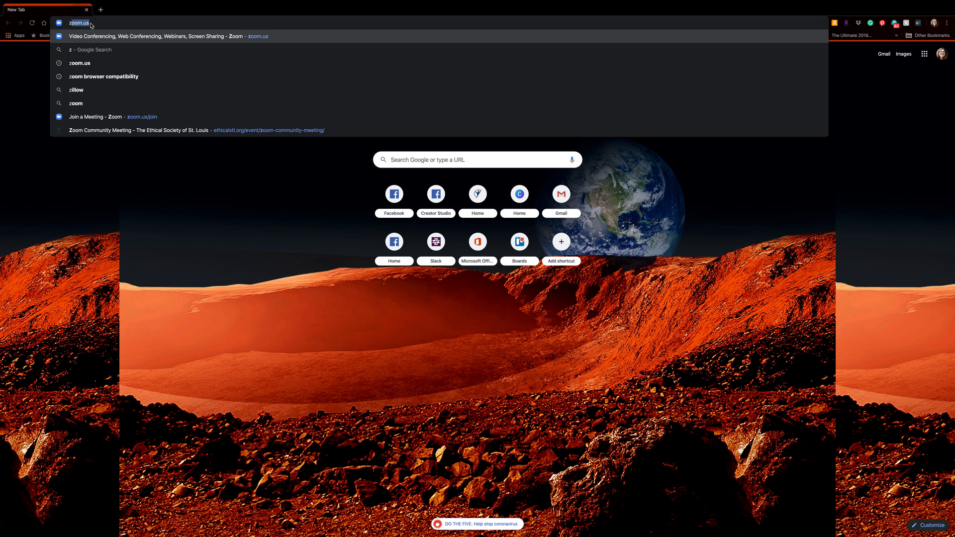
type("oom.us")
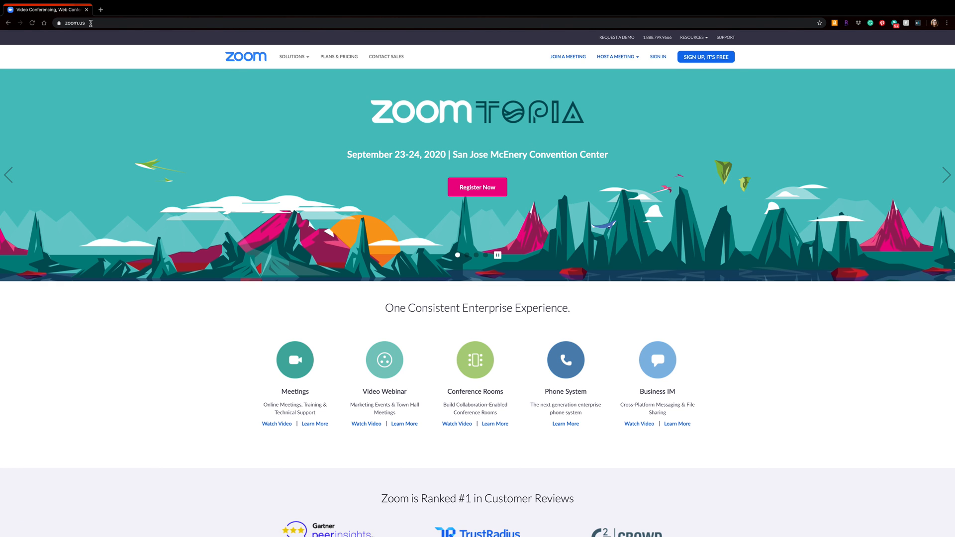
mouse_move(580, 51)
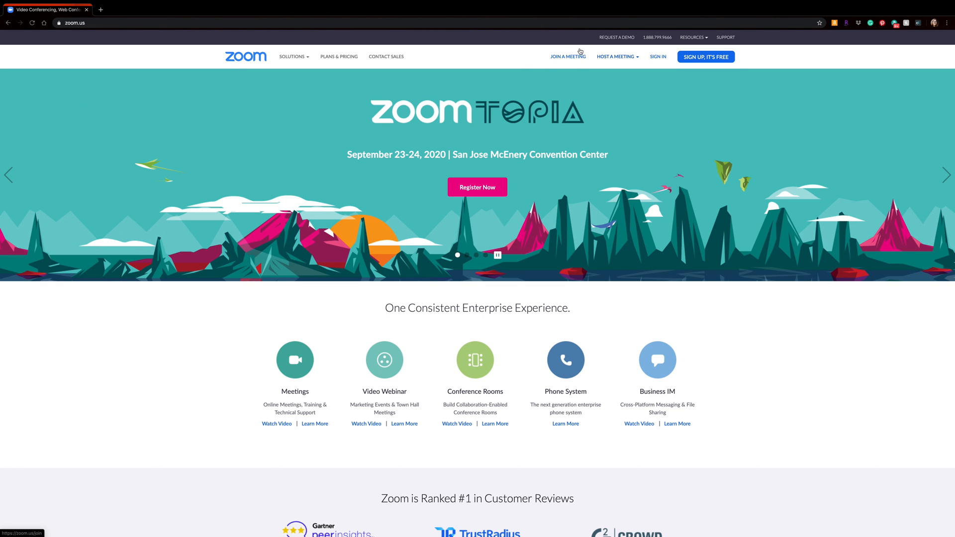
mouse_move(565, 60)
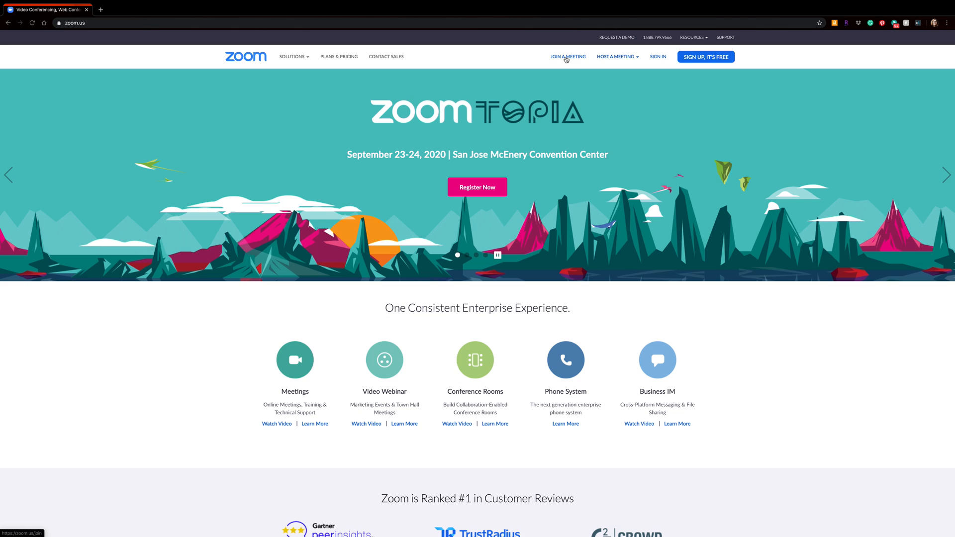
left_click(568, 56)
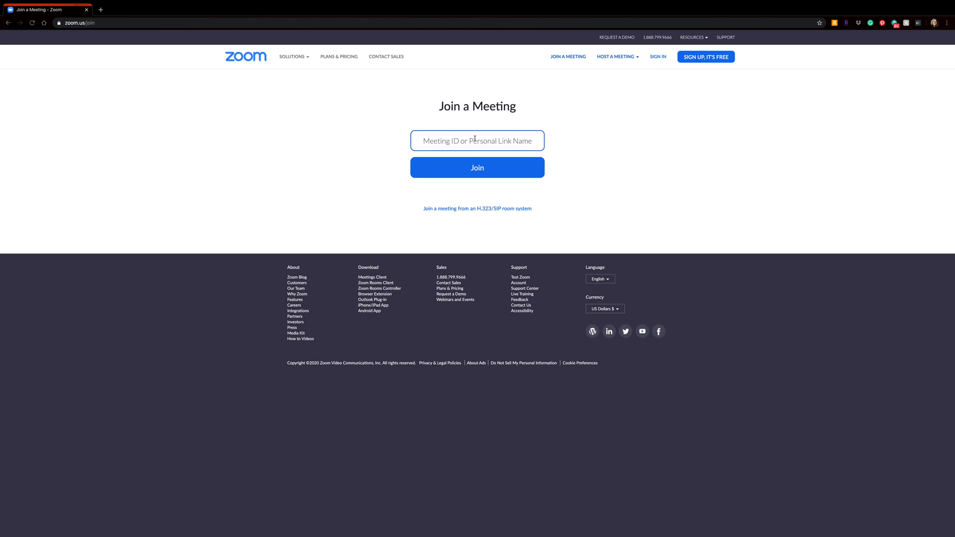
right_click(476, 140)
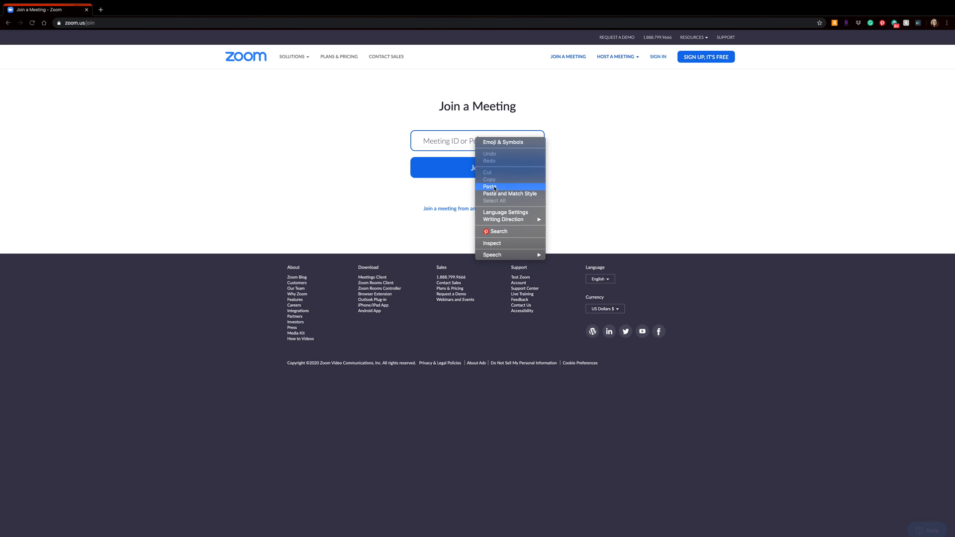
left_click(488, 187)
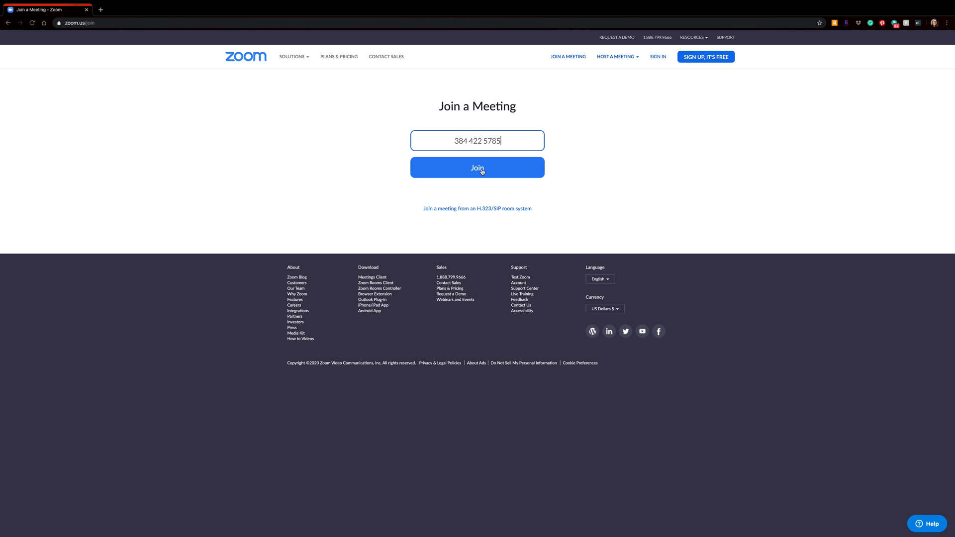
left_click(477, 168)
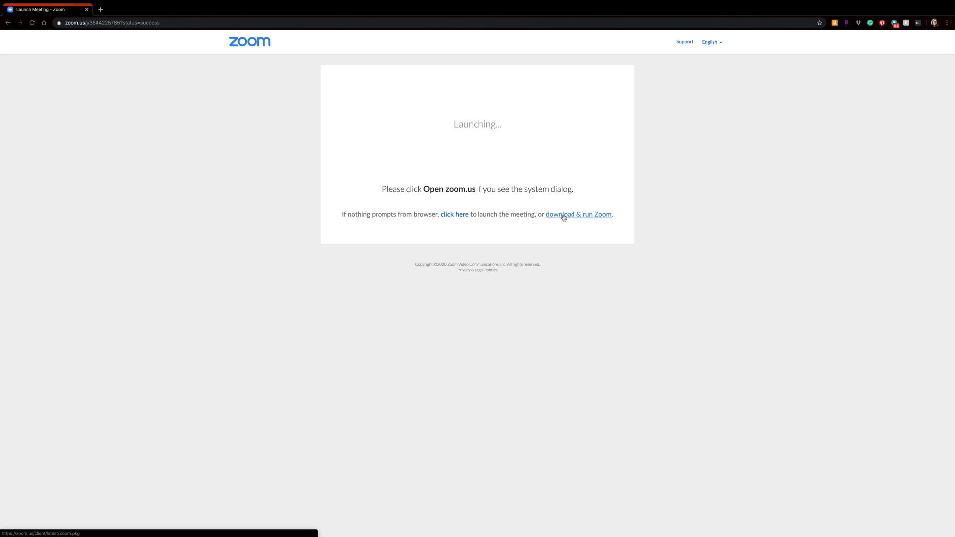
Save the Zoom.pkg installer to the desktop and open it.
left_click(578, 215)
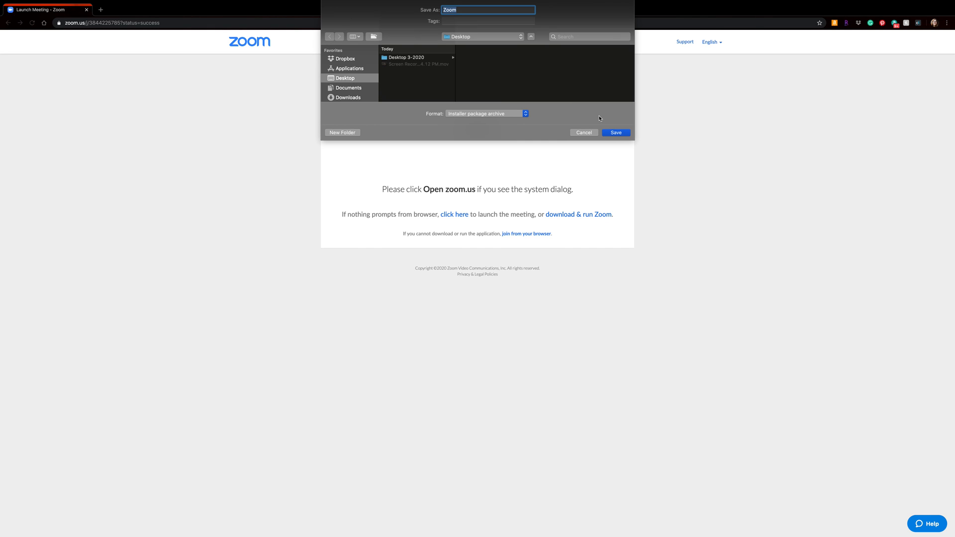
left_click(616, 133)
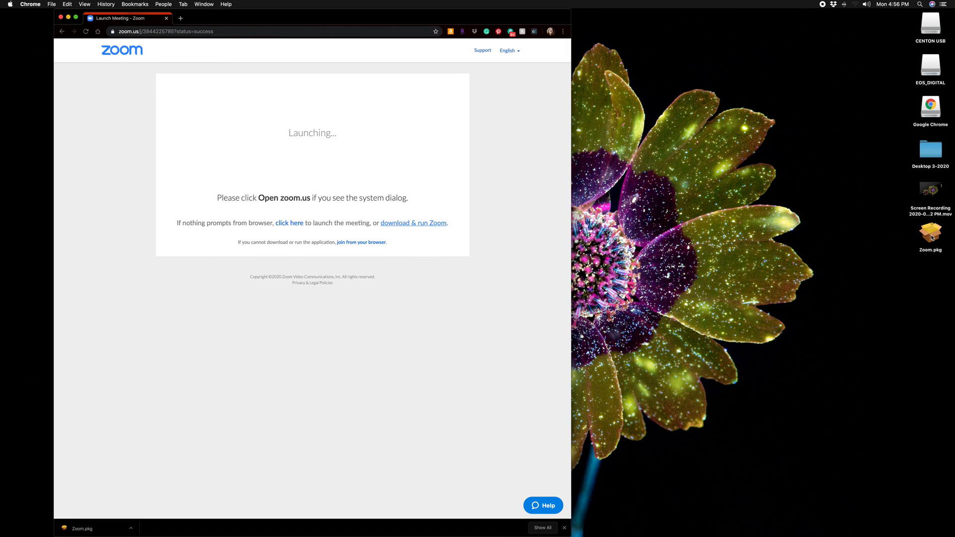
double_click(930, 234)
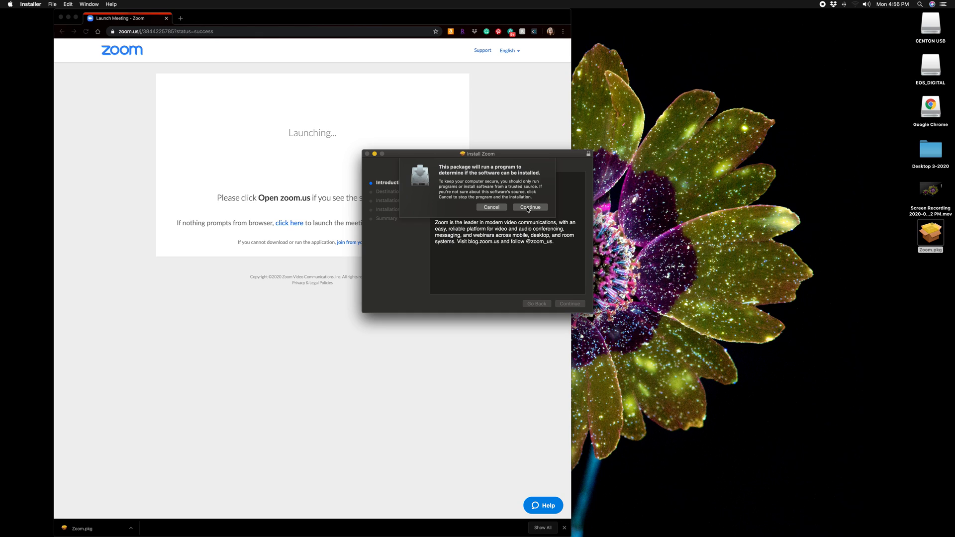
Approve the Installer security prompt so the Zoom package installs.
left_click(529, 207)
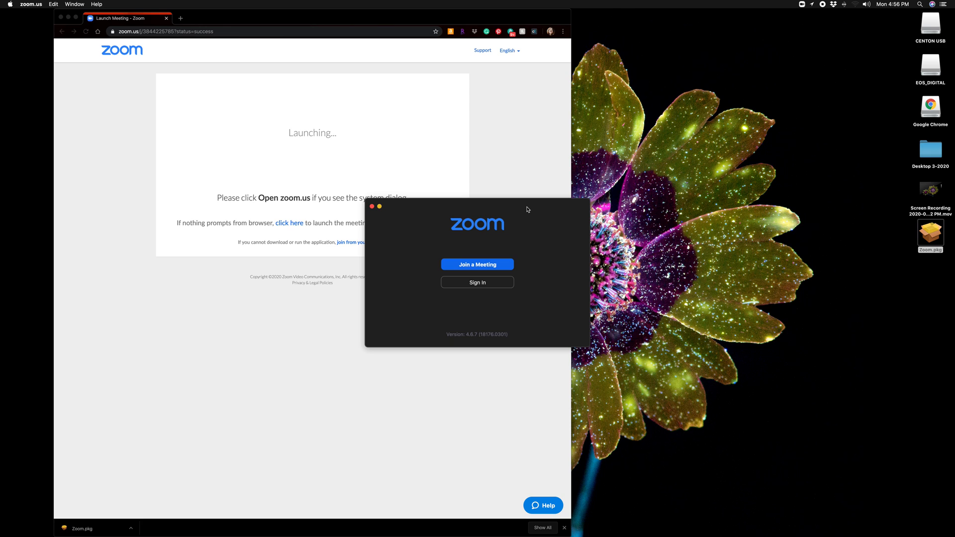
mouse_move(481, 284)
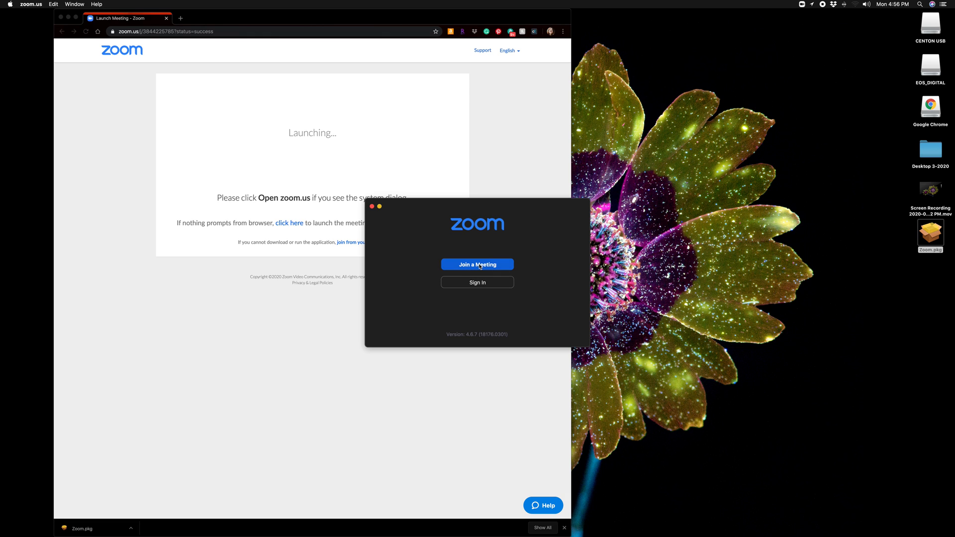
left_click(477, 264)
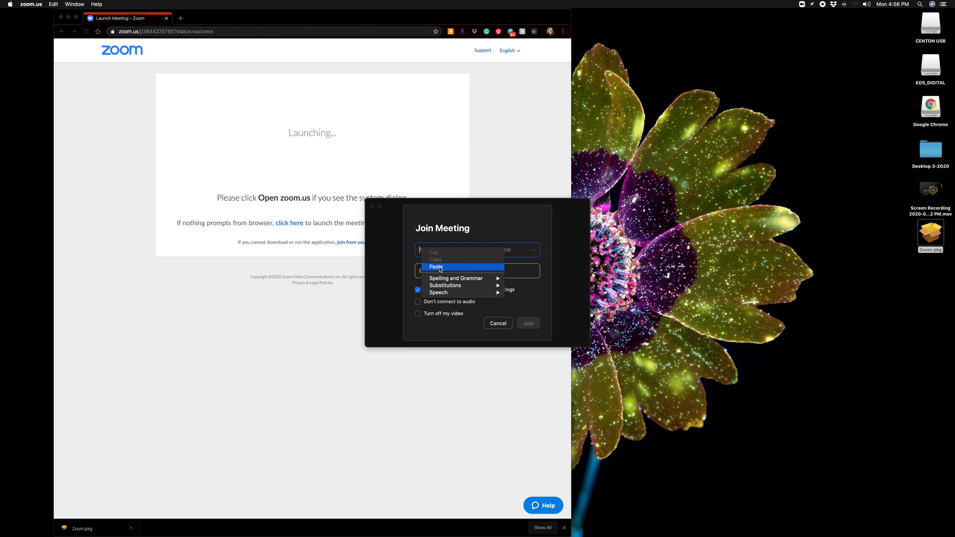
left_click(436, 266)
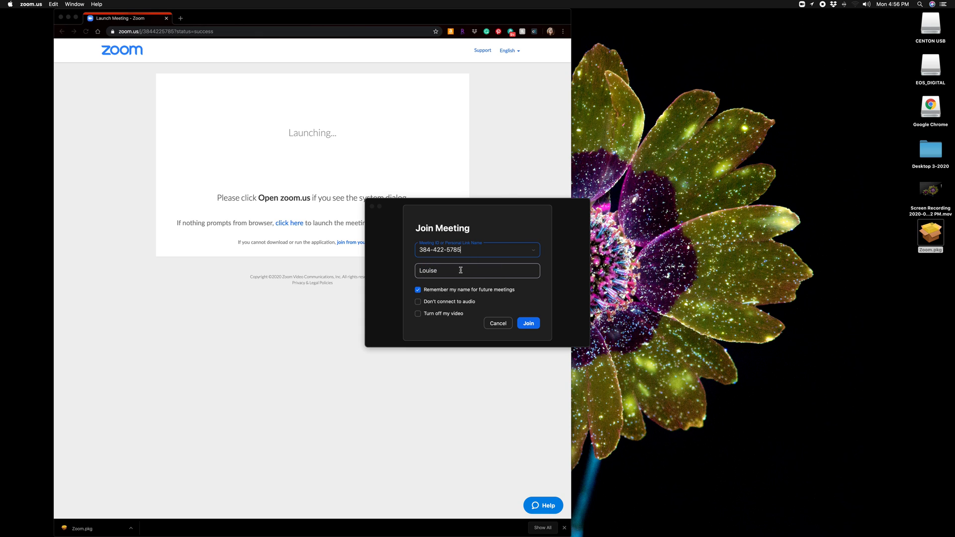
type("Jett")
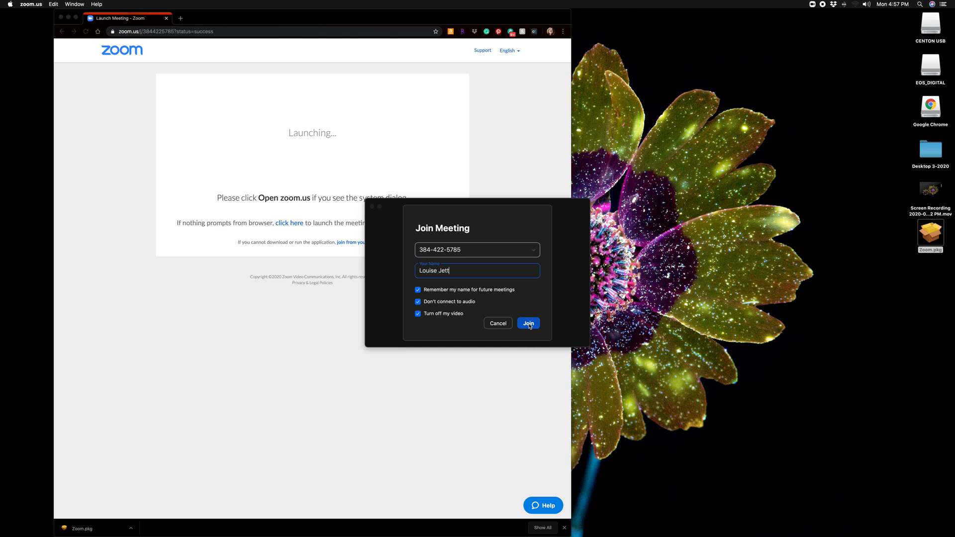
left_click(528, 323)
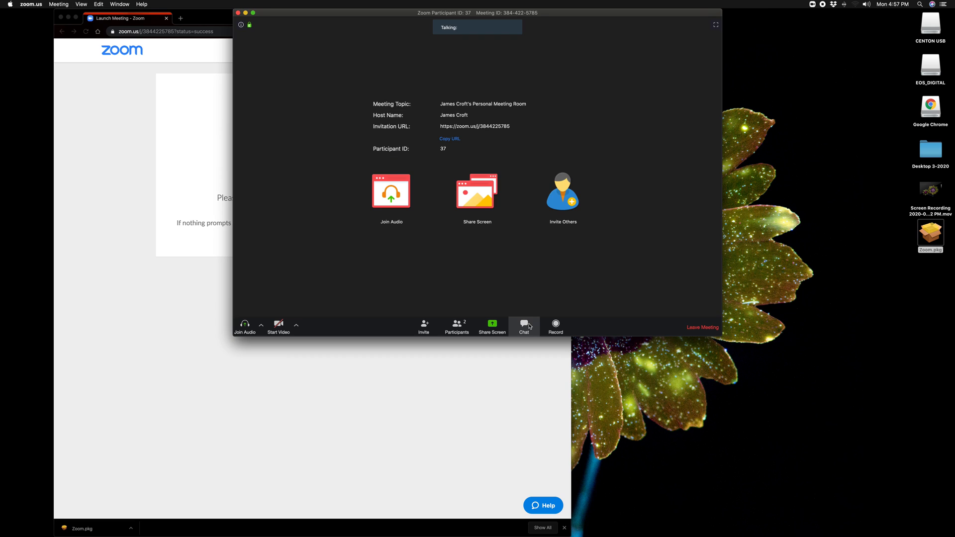
mouse_move(552, 269)
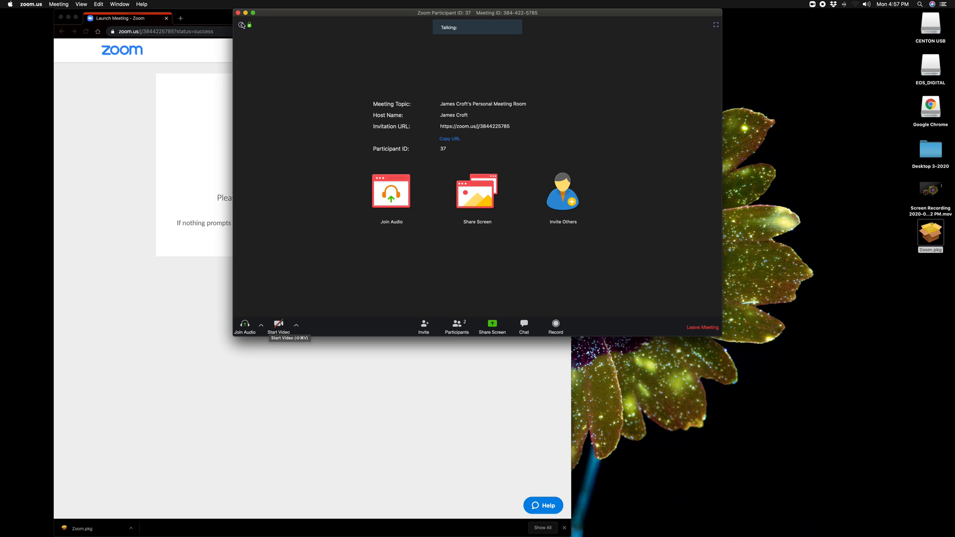
Switch the Zoom meeting window to full screen.
left_click(252, 12)
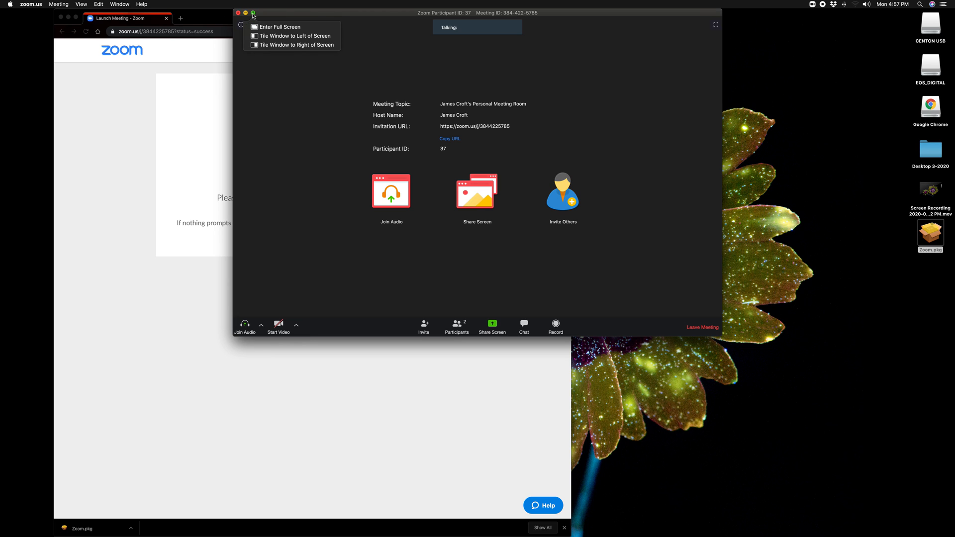
left_click(257, 27)
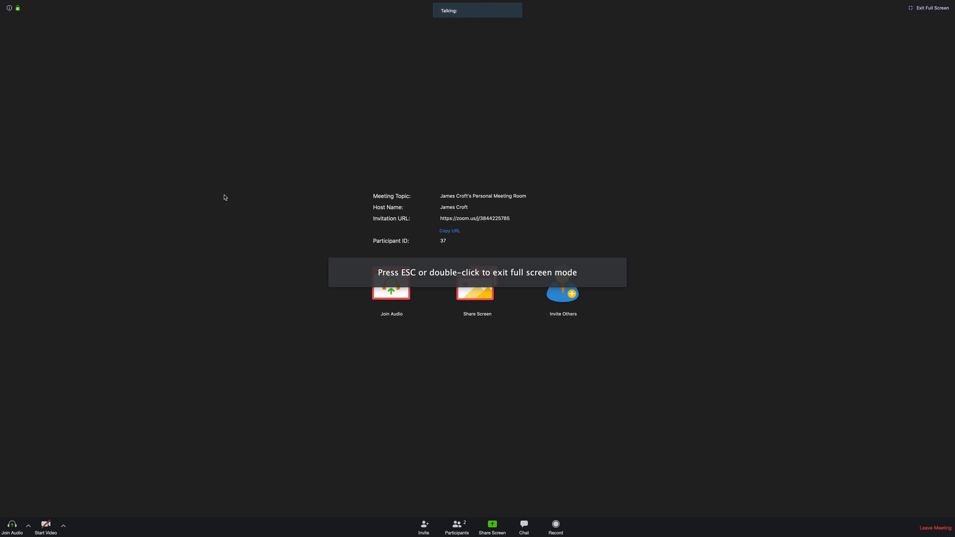
mouse_move(227, 308)
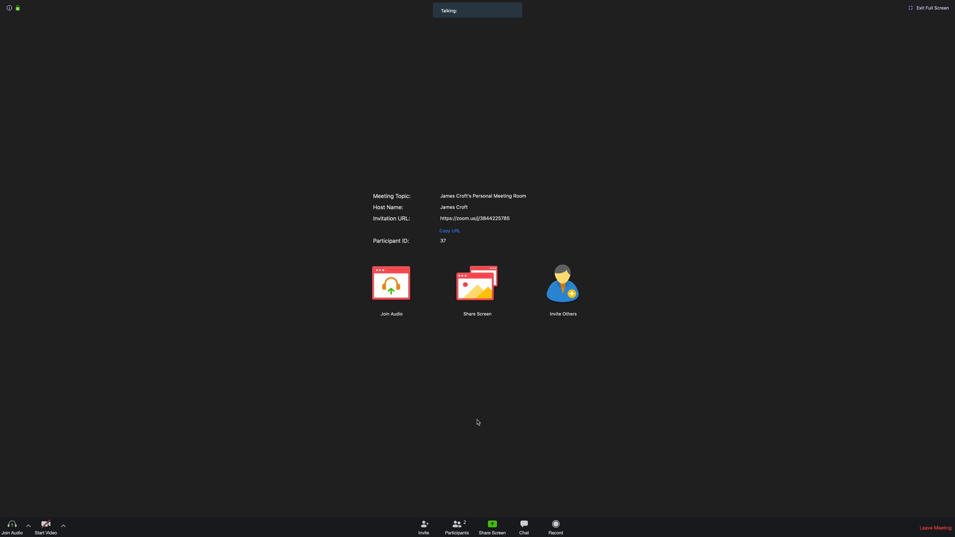
mouse_move(10, 514)
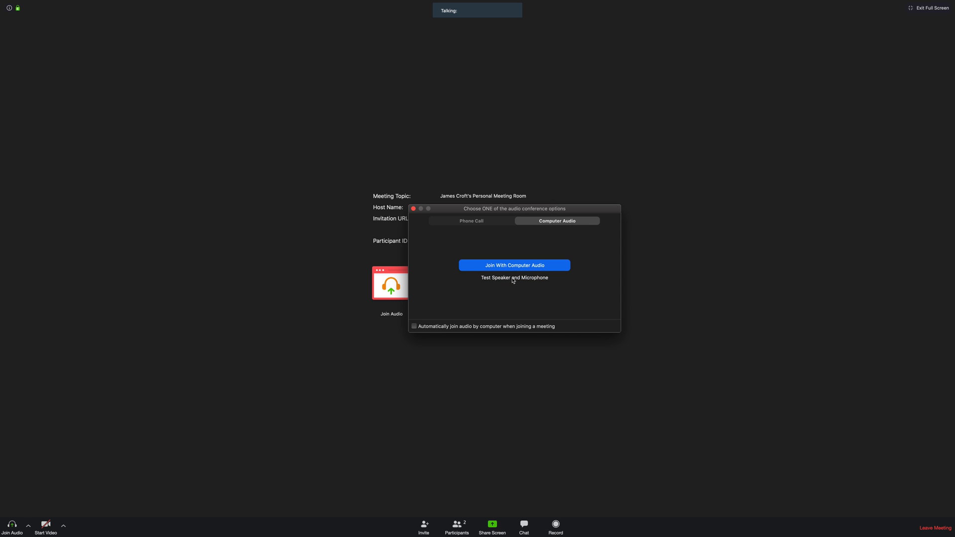
mouse_move(510, 281)
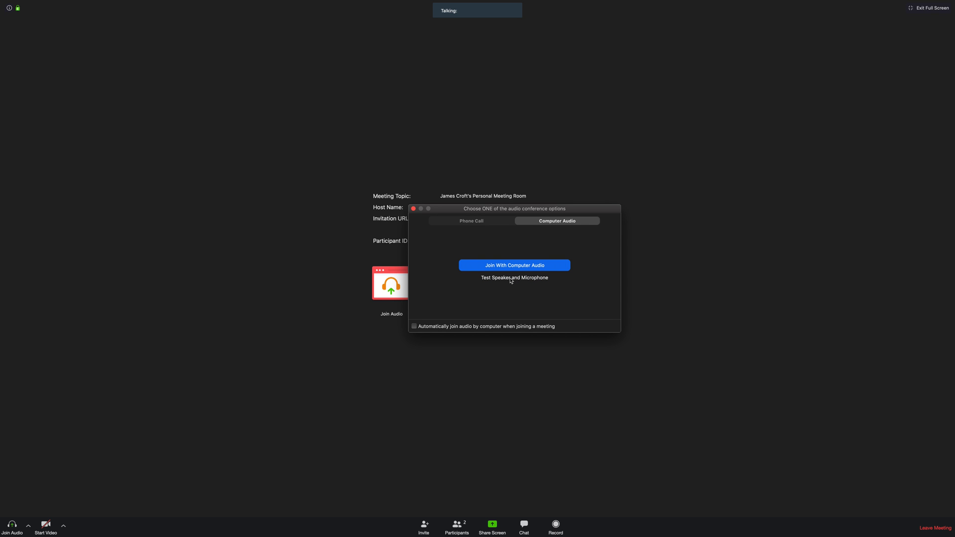
Test speaker and microphone, confirming ringtone and replay, then join with computer audio.
left_click(514, 277)
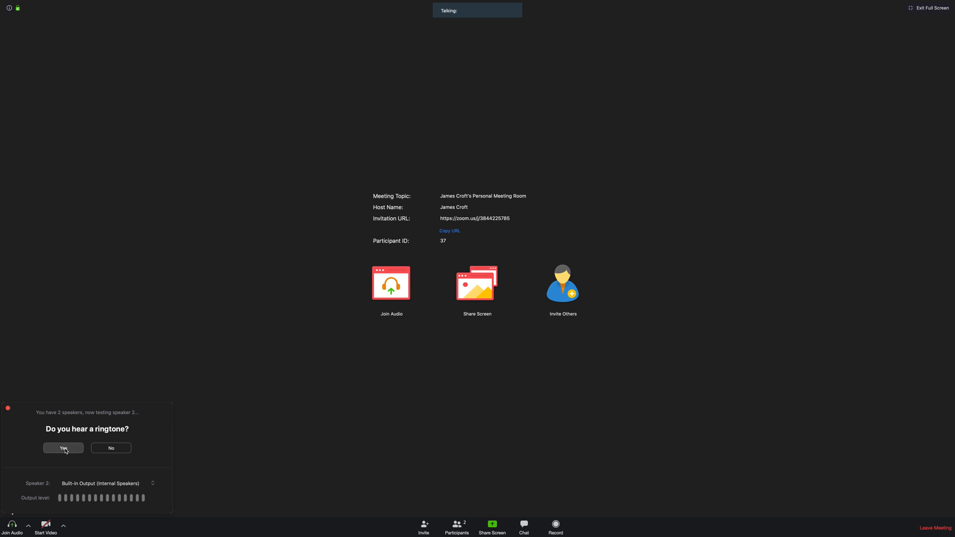
left_click(63, 448)
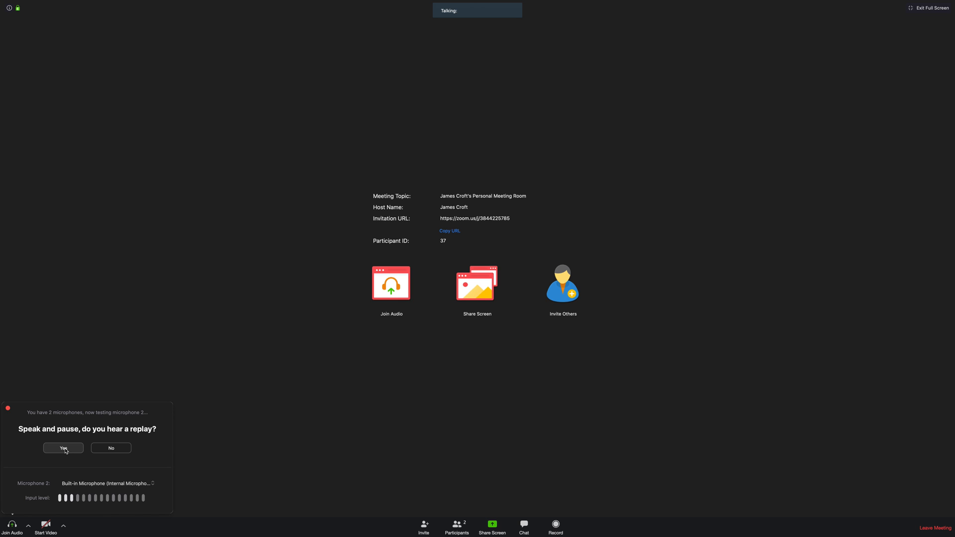
left_click(64, 448)
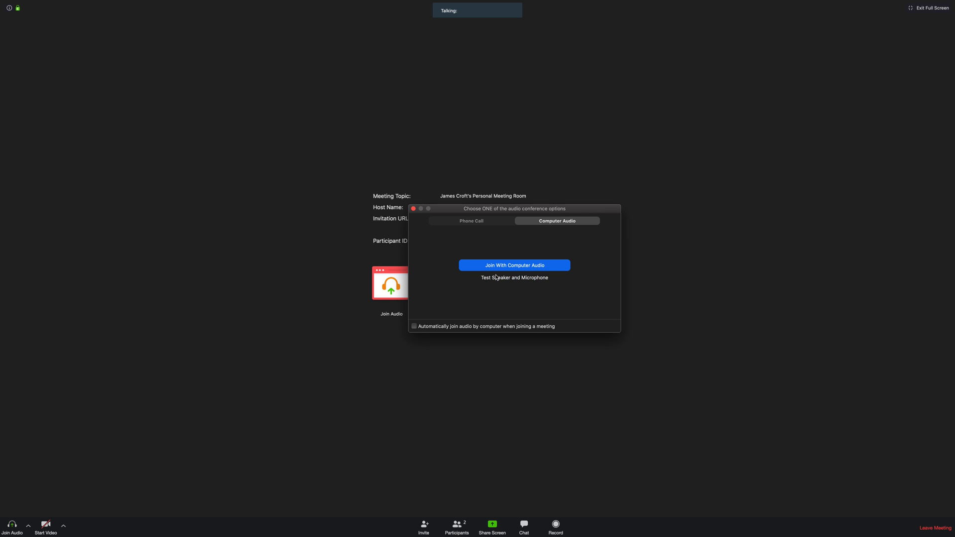
left_click(515, 265)
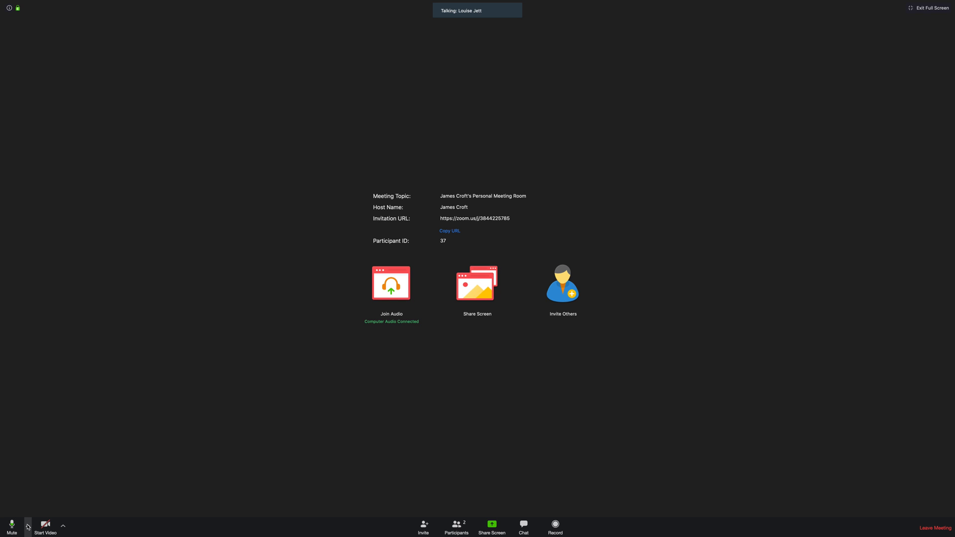
Glance at the microphone and speaker choices, then start Louise Jett's camera video.
left_click(27, 526)
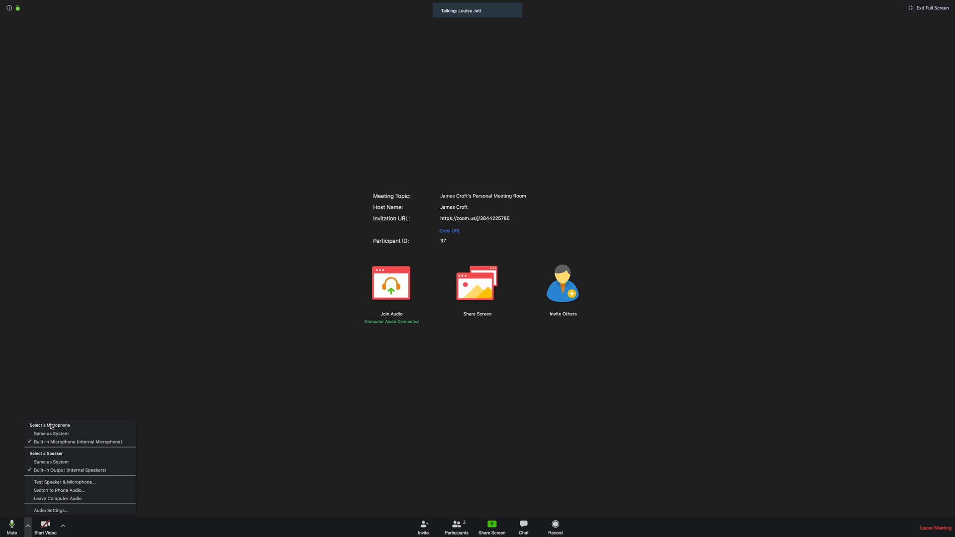
mouse_move(49, 433)
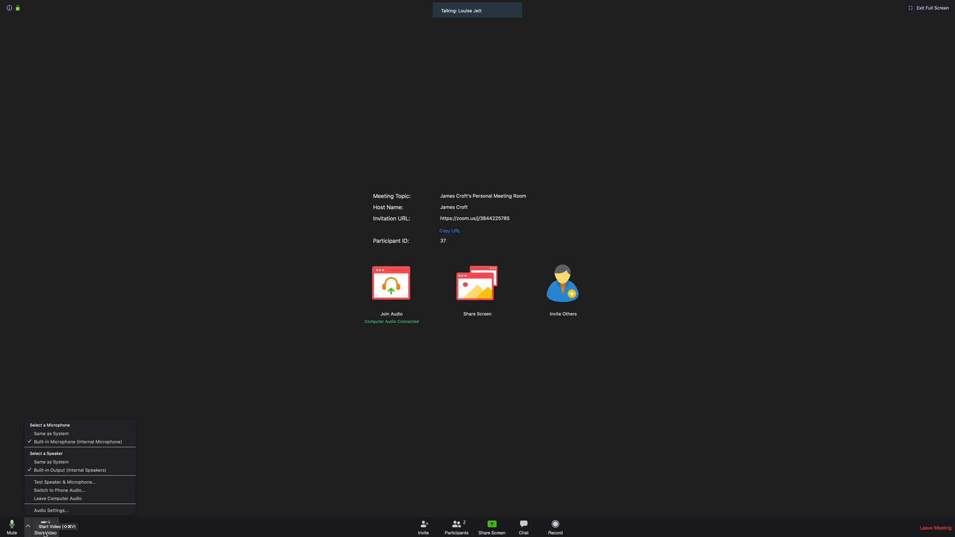
left_click(45, 525)
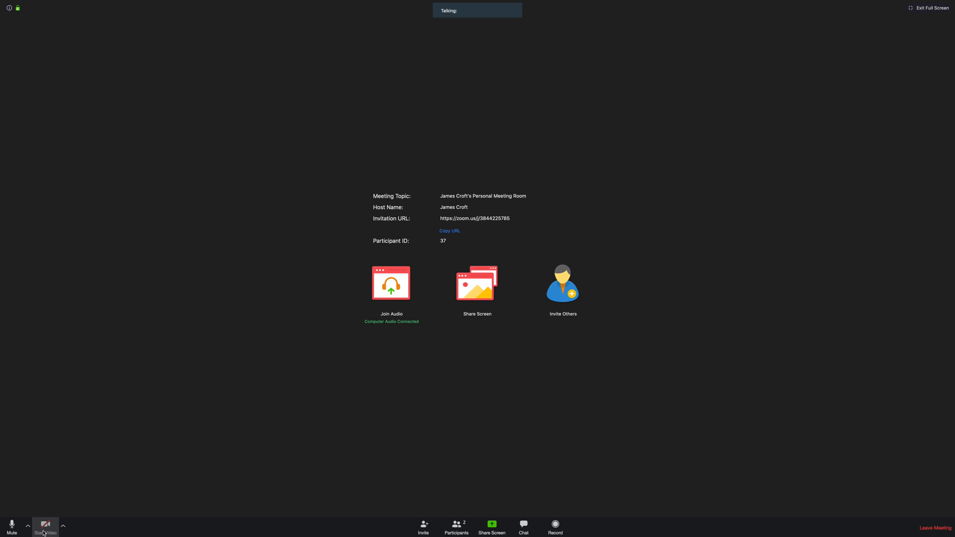
left_click(45, 523)
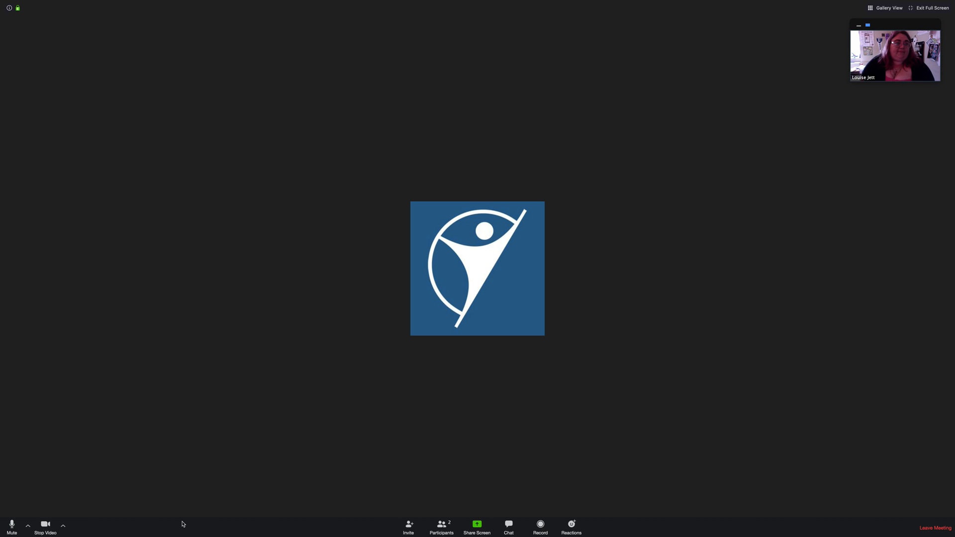
mouse_move(885, 7)
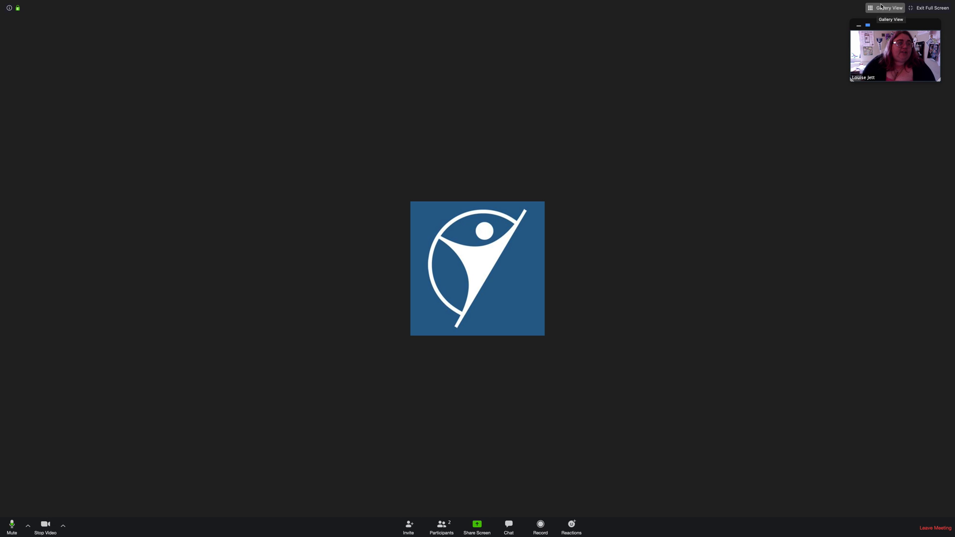
left_click(885, 7)
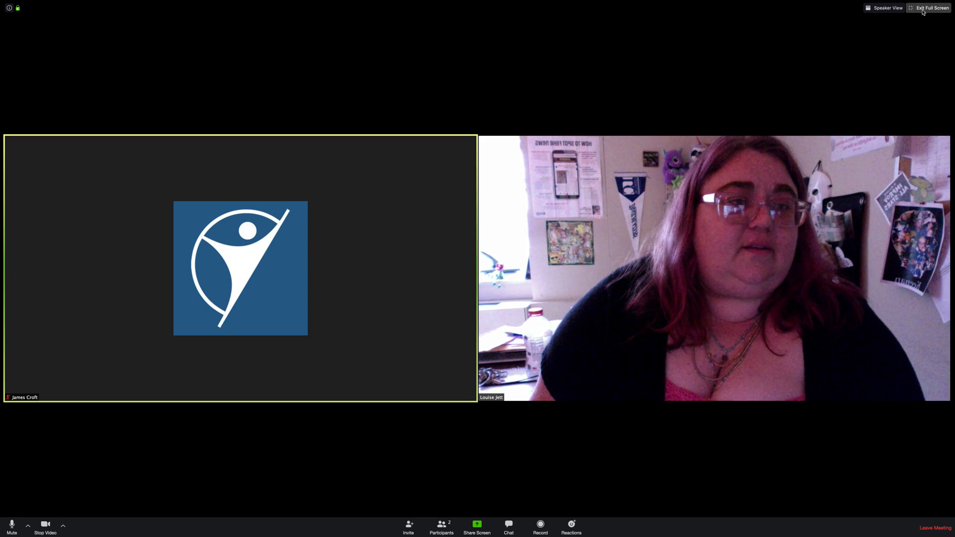
left_click(932, 8)
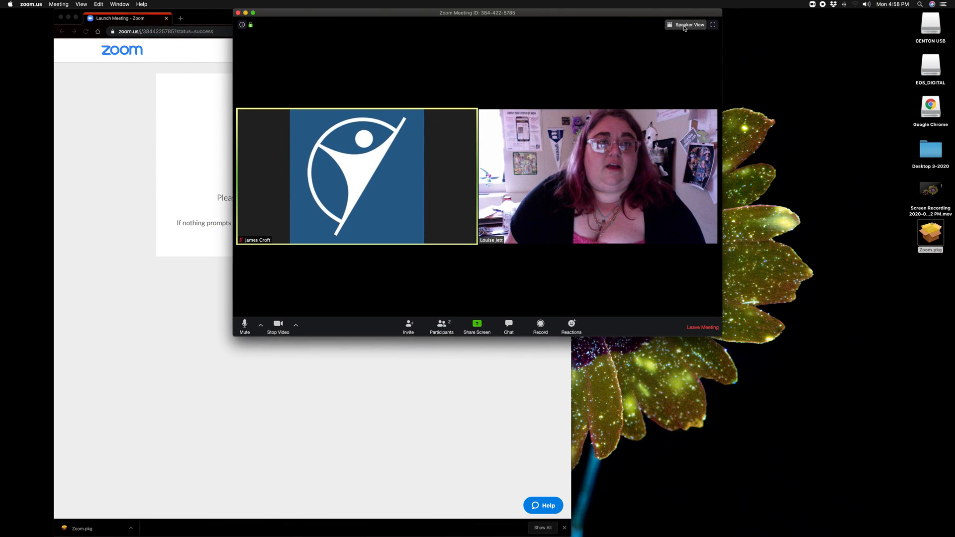
left_click(713, 25)
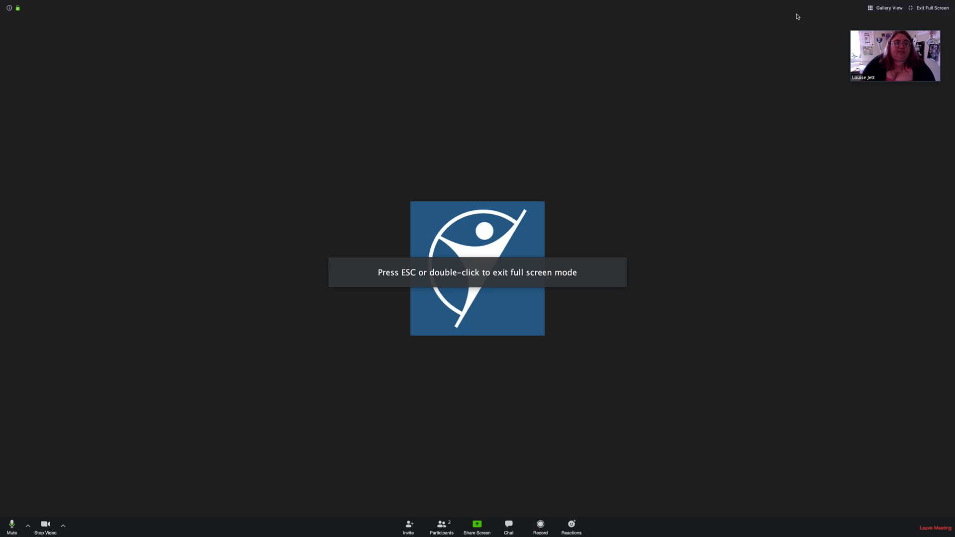
mouse_move(938, 17)
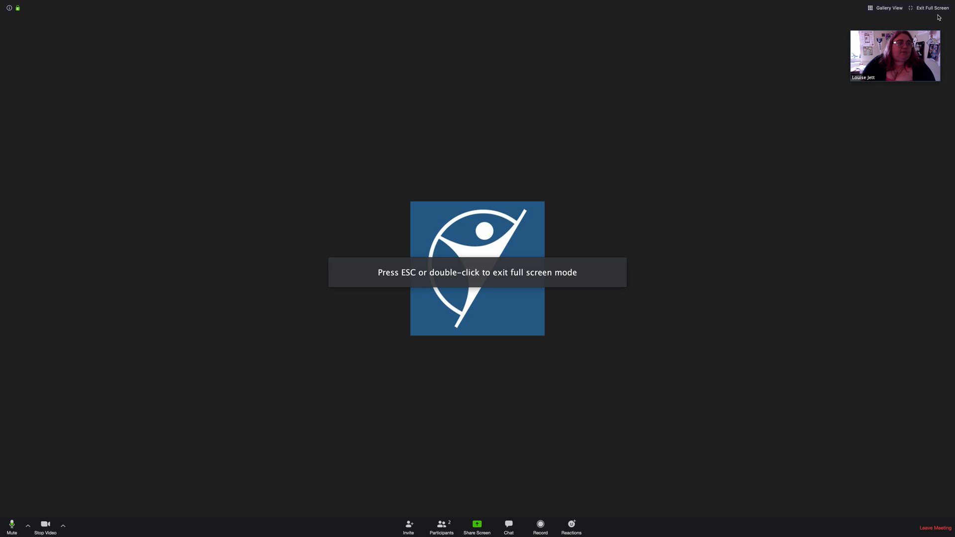
mouse_move(716, 104)
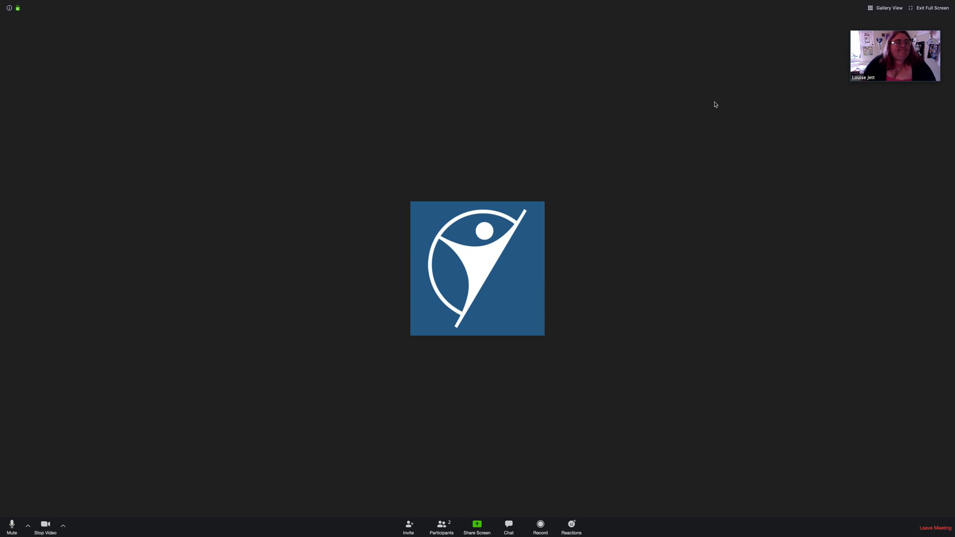
left_click(46, 524)
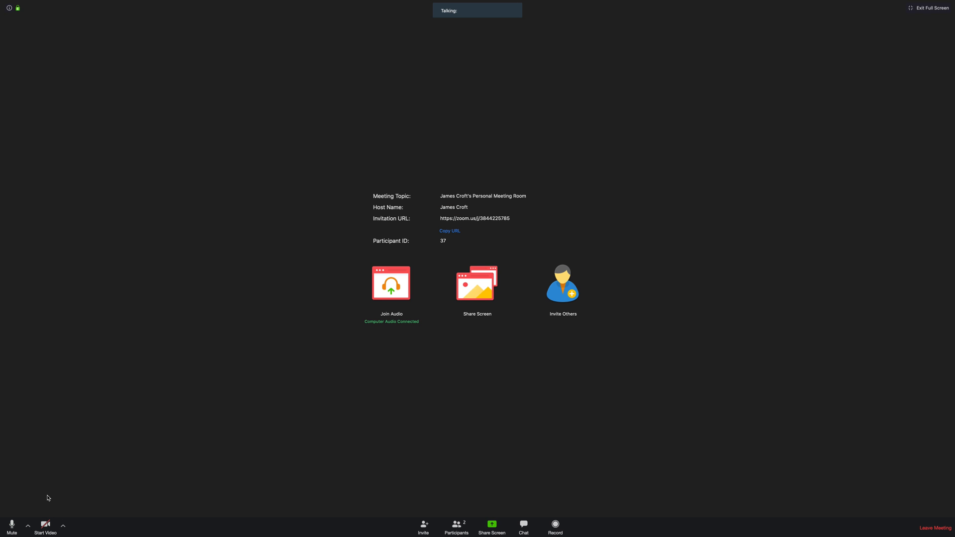
Show the camera choices, including the built-in FaceTime HD camera.
left_click(63, 525)
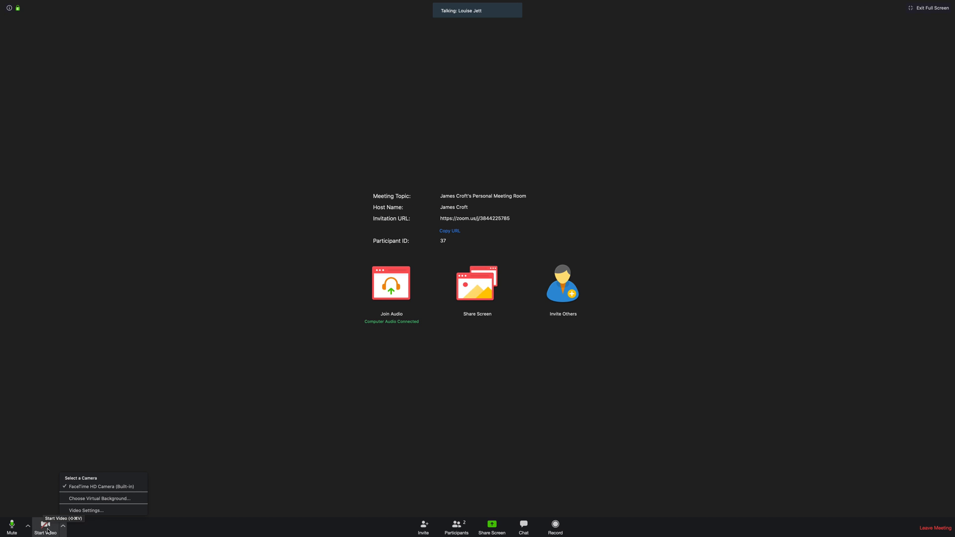
mouse_move(61, 523)
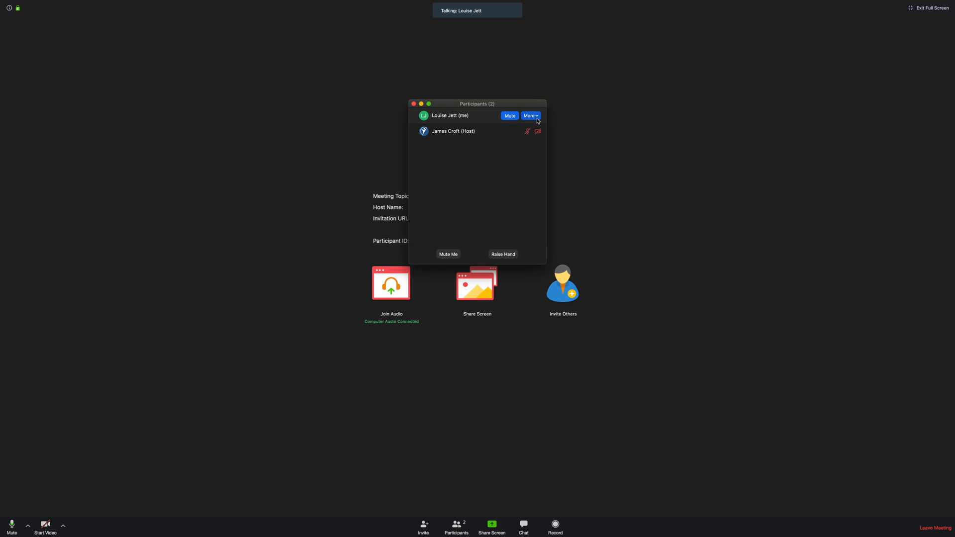
left_click_drag(477, 103, 753, 29)
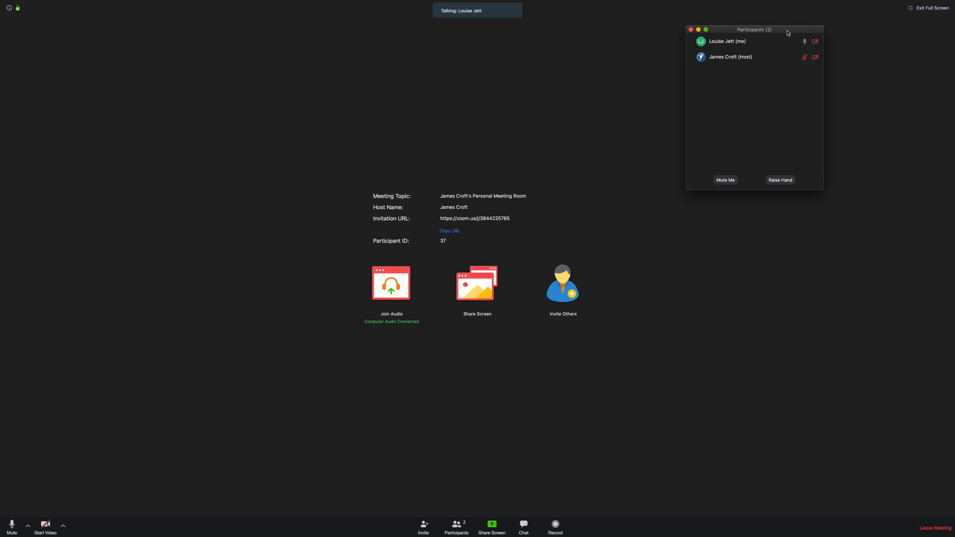
mouse_move(718, 67)
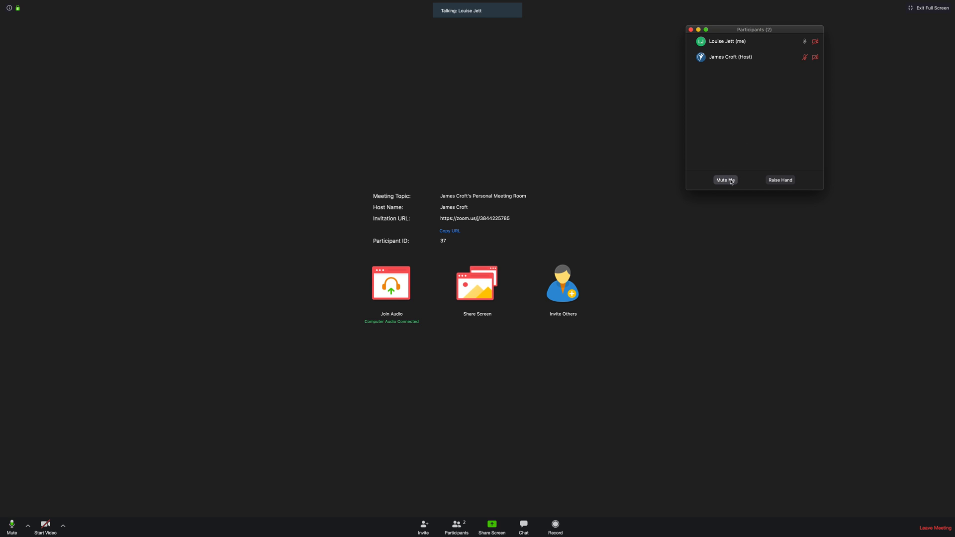
left_click(780, 180)
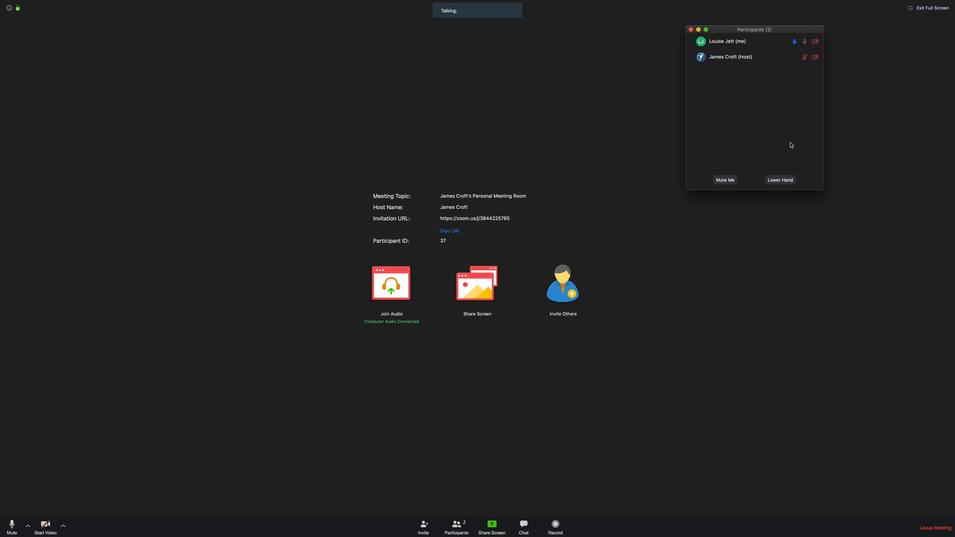
mouse_move(547, 372)
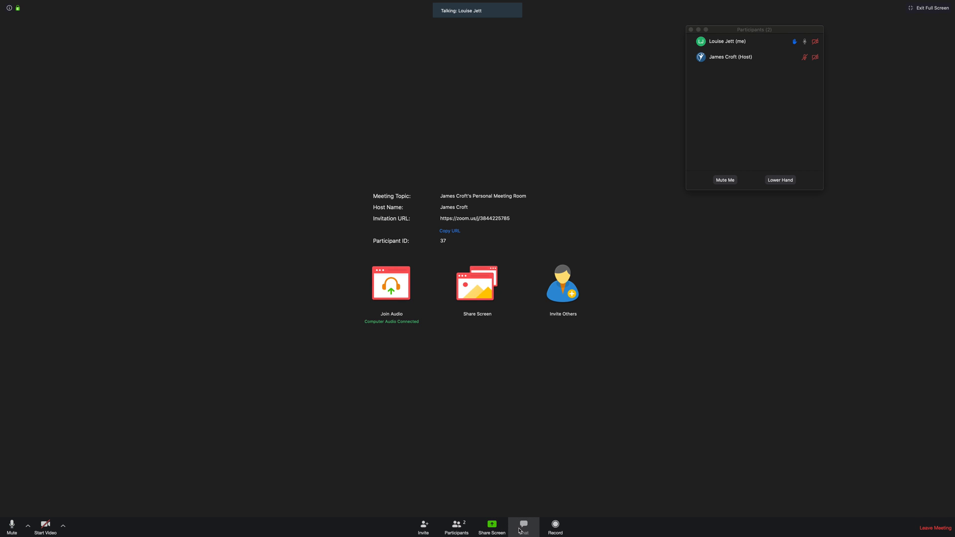
Open Zoom Group Chat and drag its window beneath the Participants panel.
left_click(523, 526)
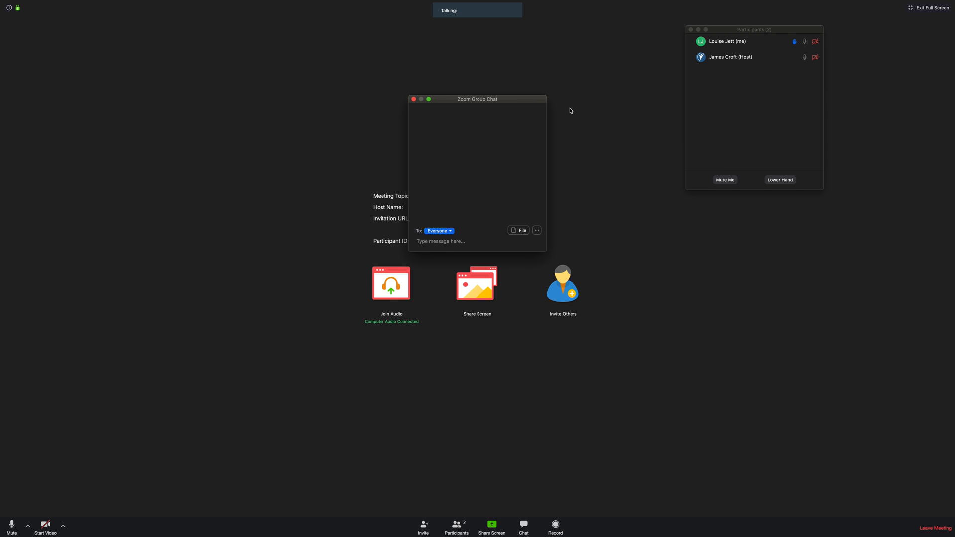
left_click_drag(477, 99, 752, 195)
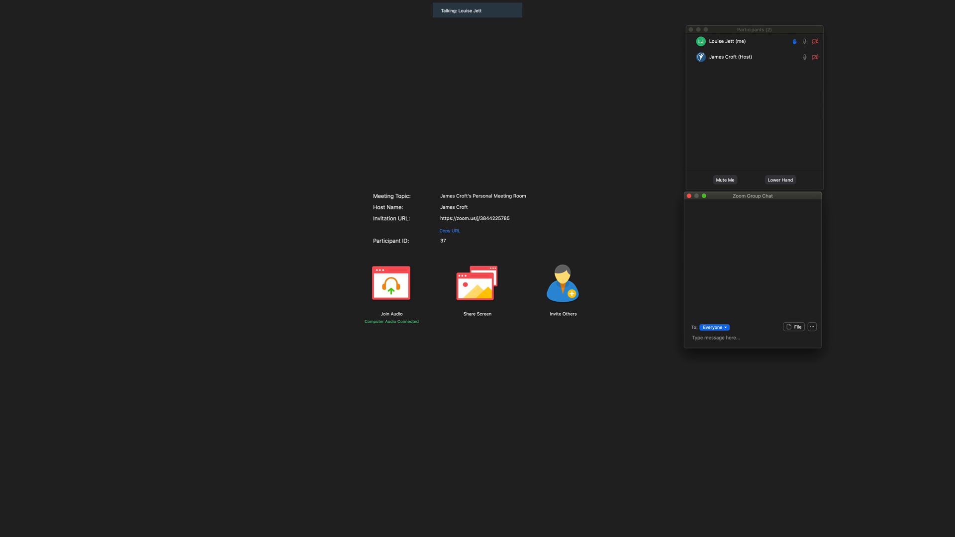
left_click(715, 337)
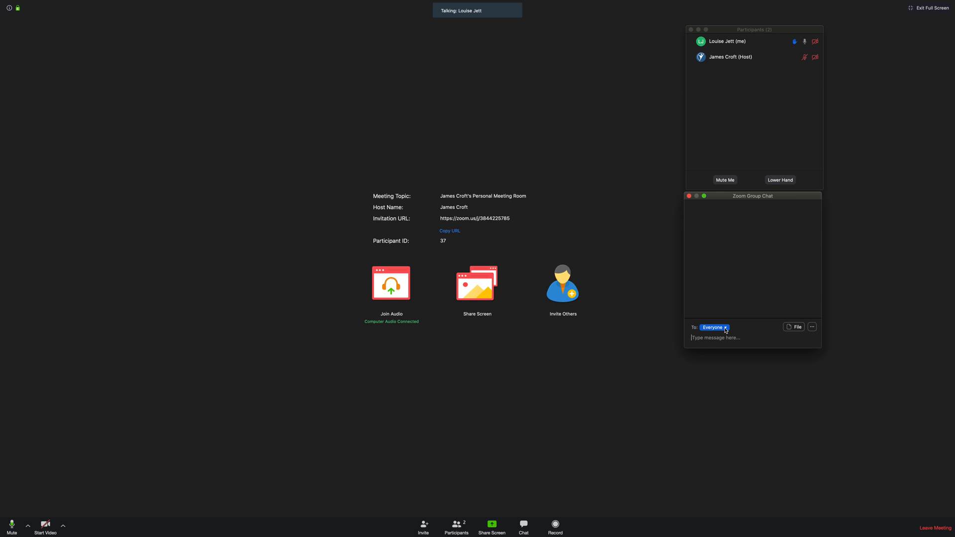
left_click(713, 327)
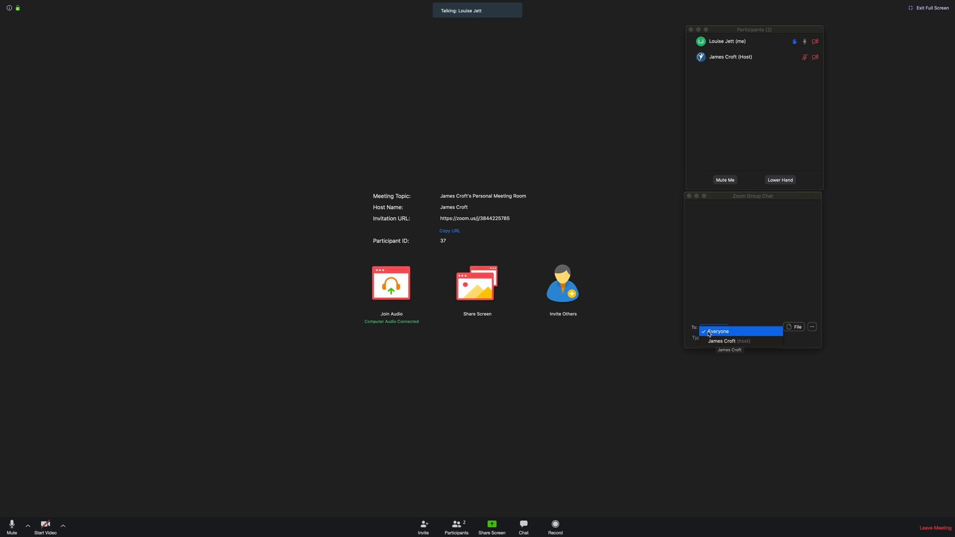
left_click(722, 340)
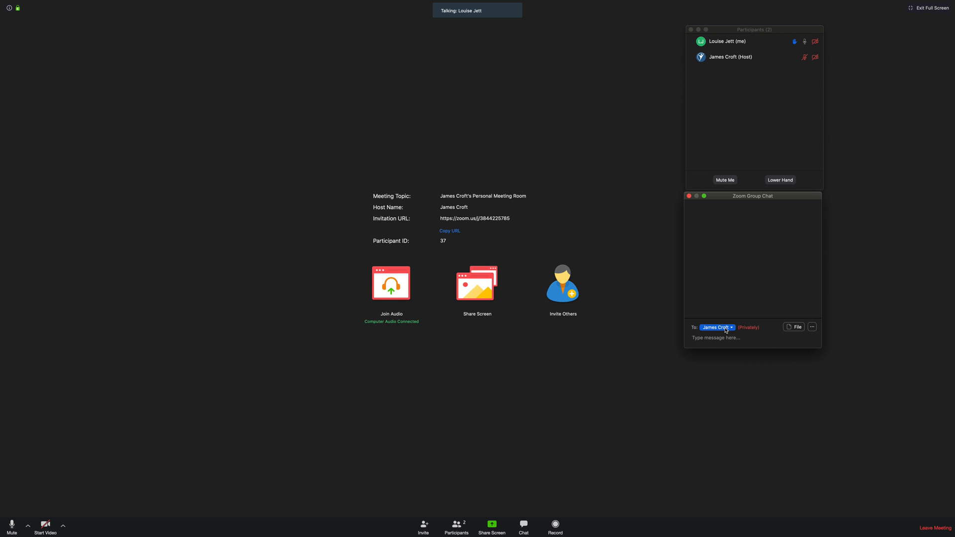
left_click(717, 327)
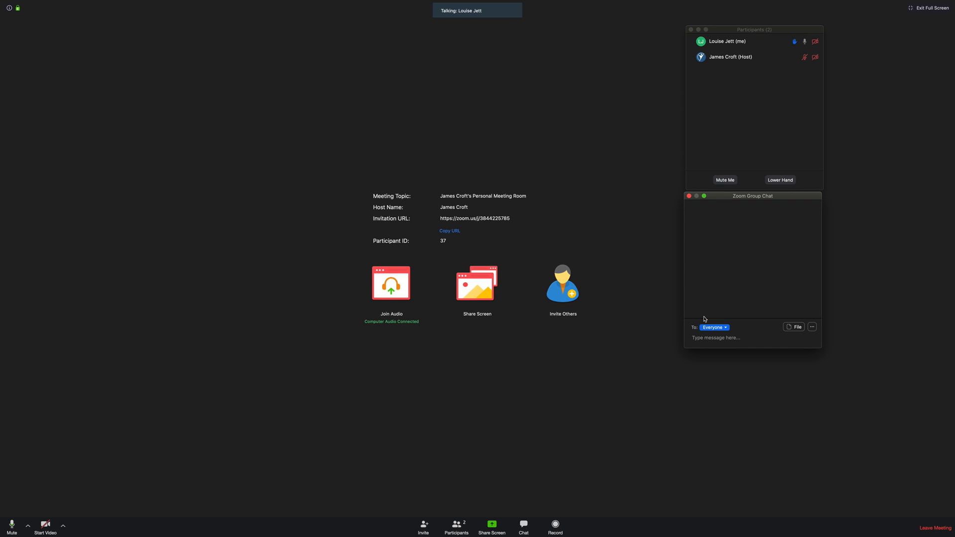
left_click(794, 327)
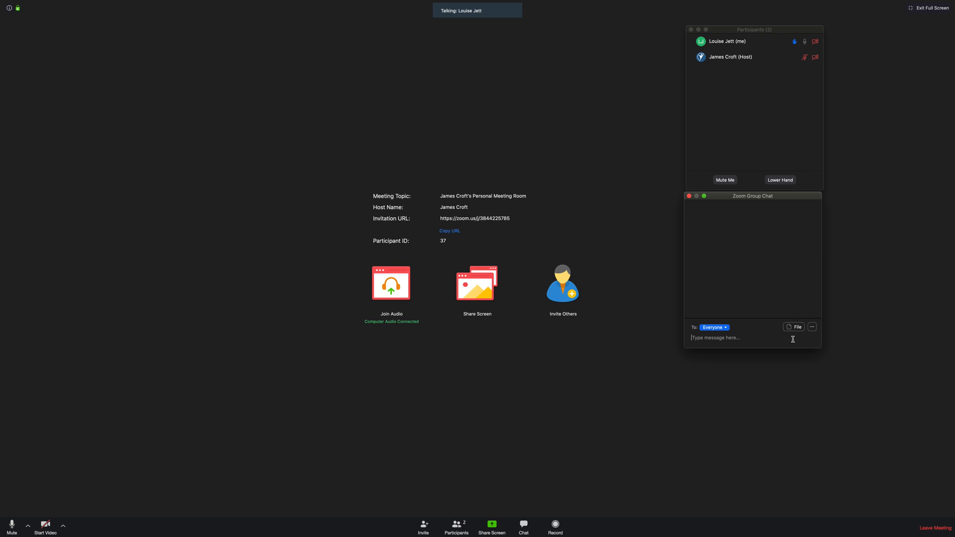
mouse_move(810, 326)
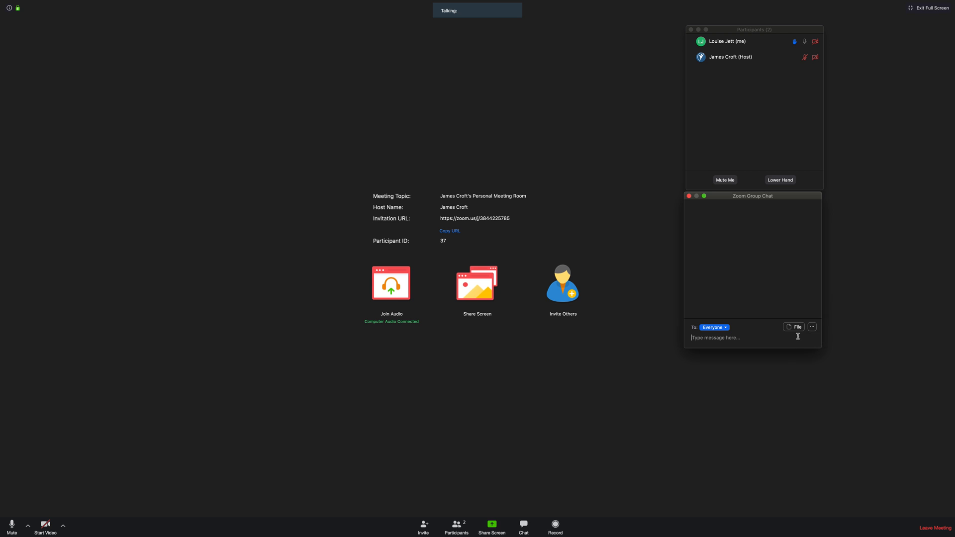
left_click(689, 196)
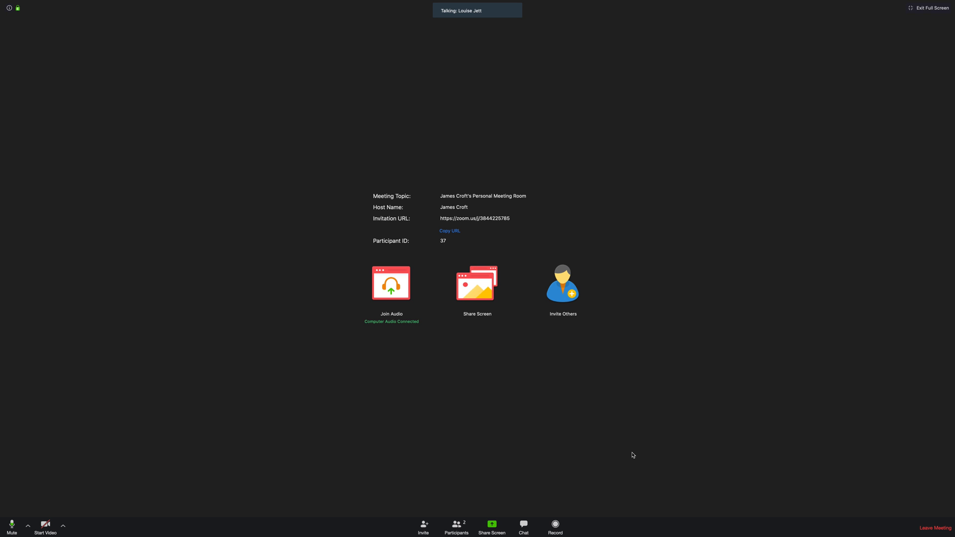
mouse_move(555, 525)
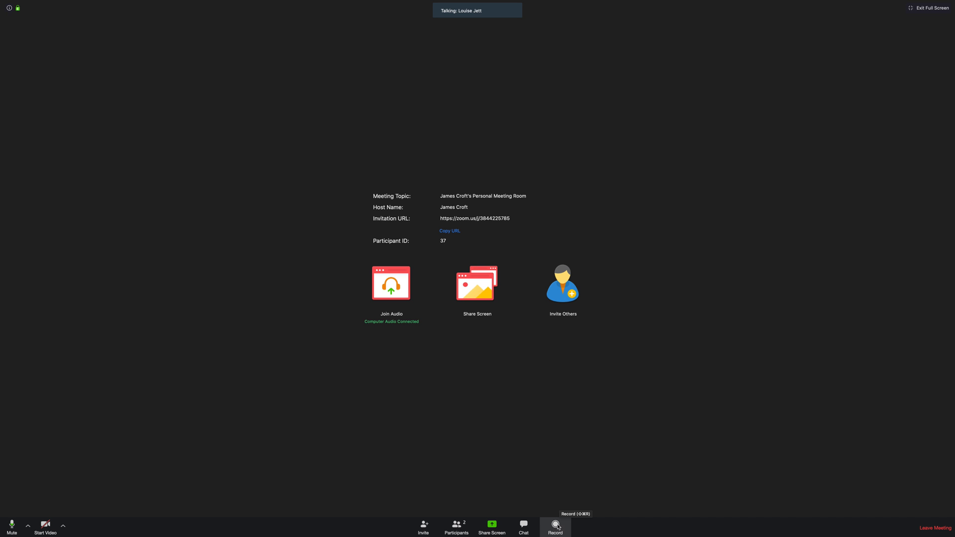
mouse_move(574, 516)
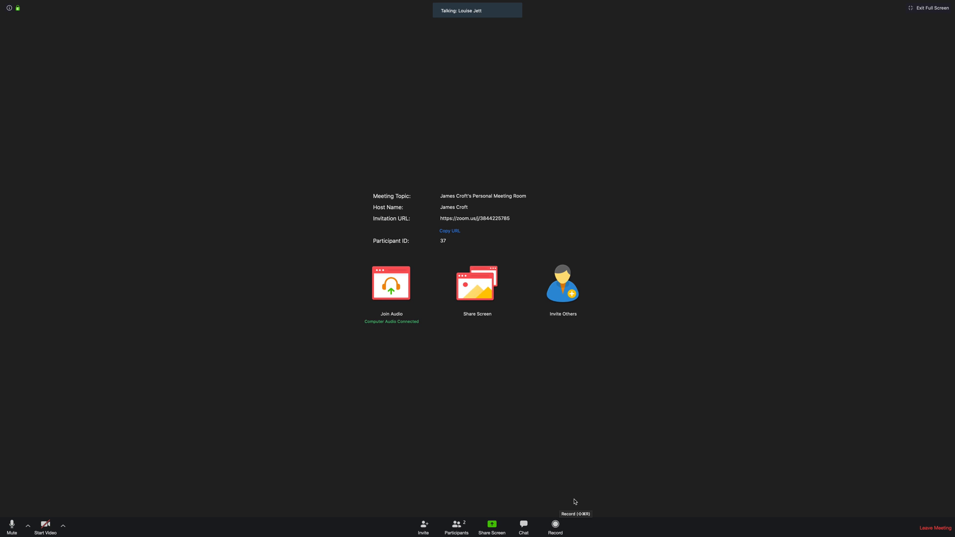
mouse_move(656, 227)
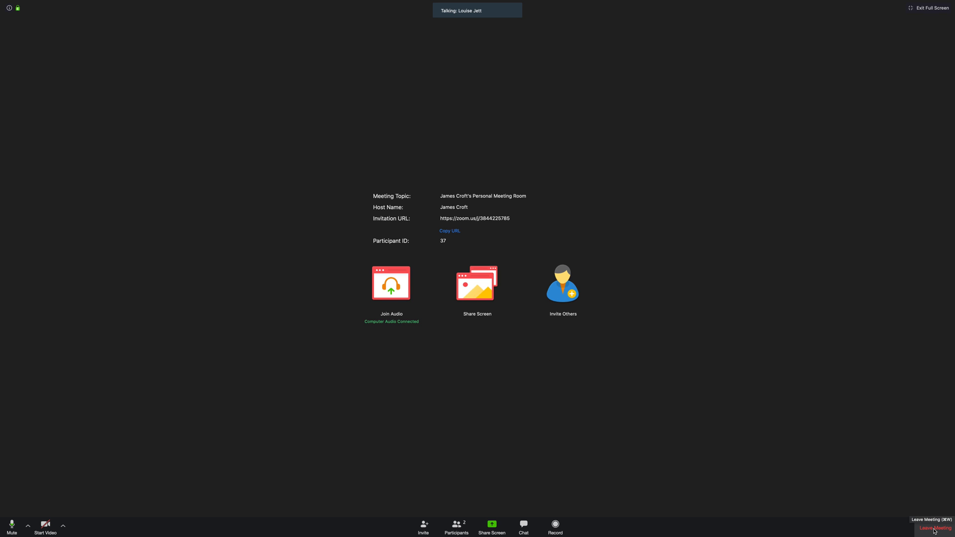
Leave the meeting and confirm in the Leave Meeting dialog.
left_click(934, 529)
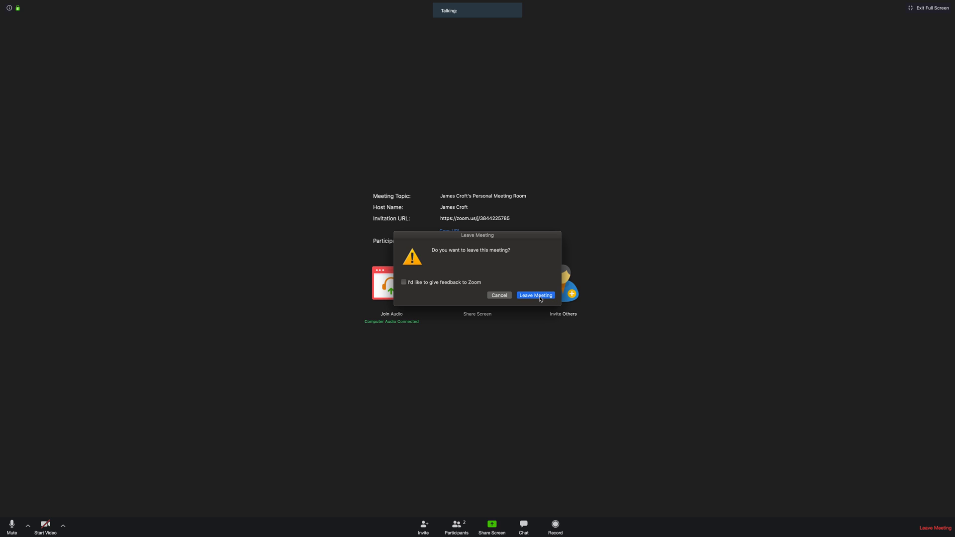
left_click(535, 295)
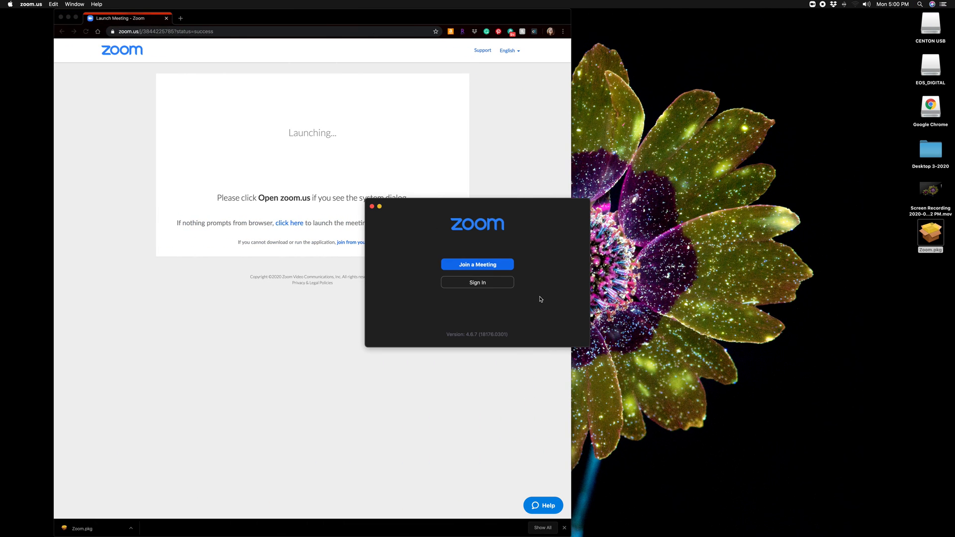
mouse_move(463, 283)
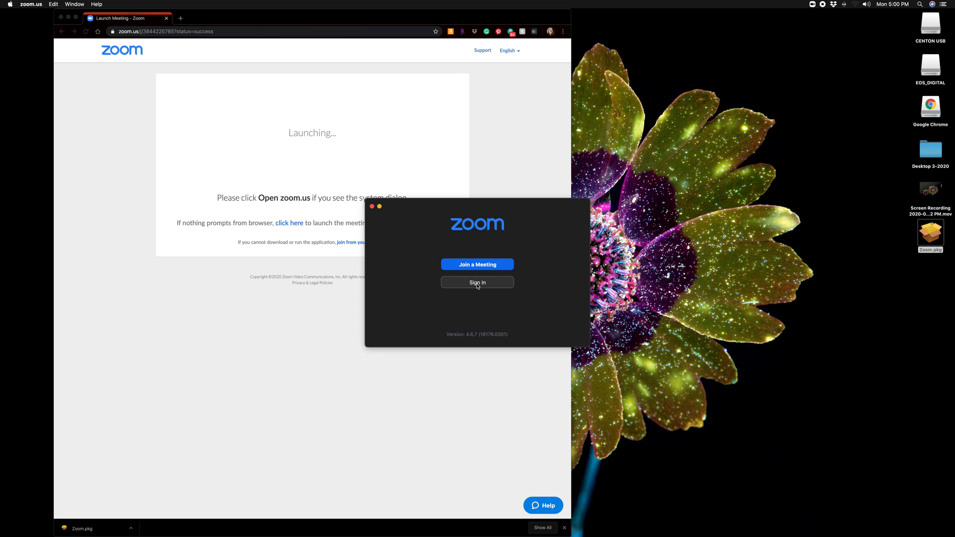
Sign in to Zoom with Facebook, letting Chrome open zoom.us in the app.
left_click(476, 282)
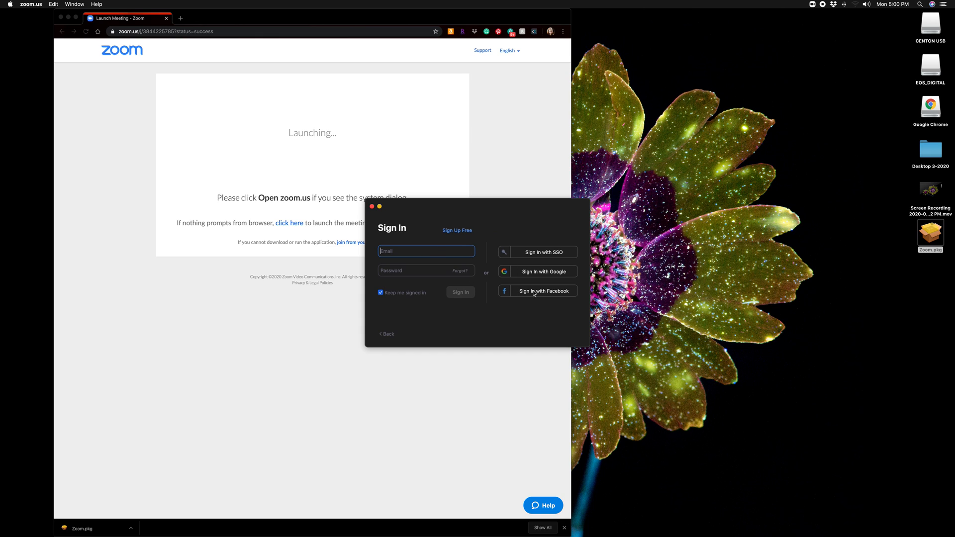
mouse_move(563, 261)
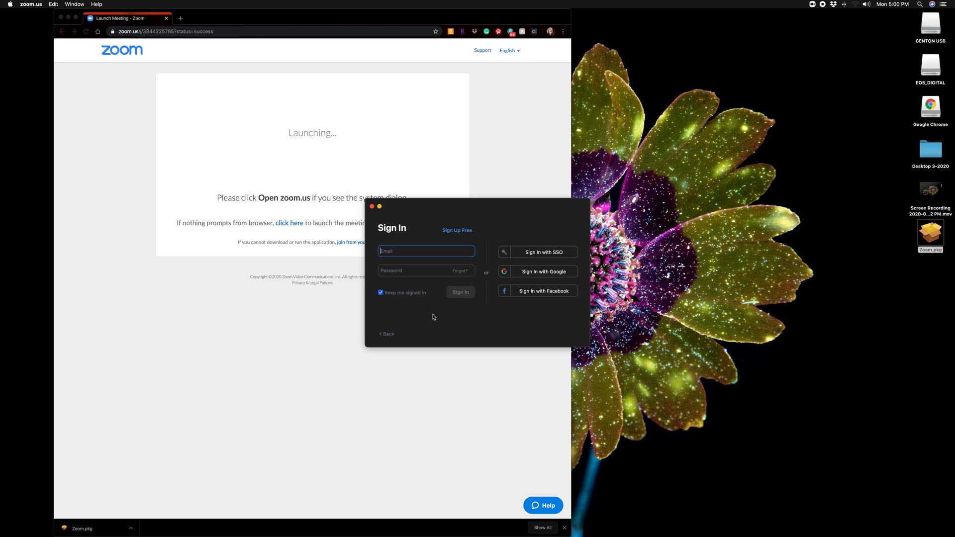
left_click(543, 291)
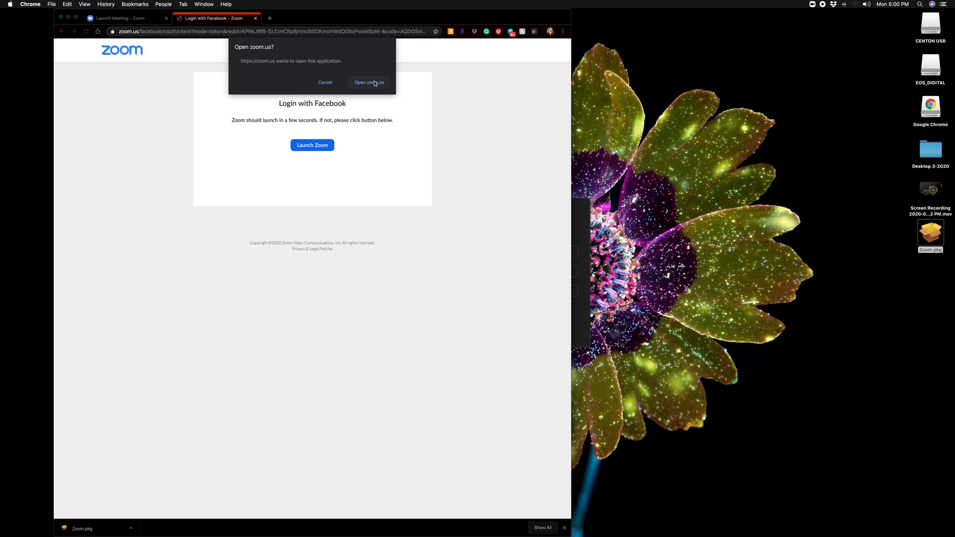
left_click(368, 82)
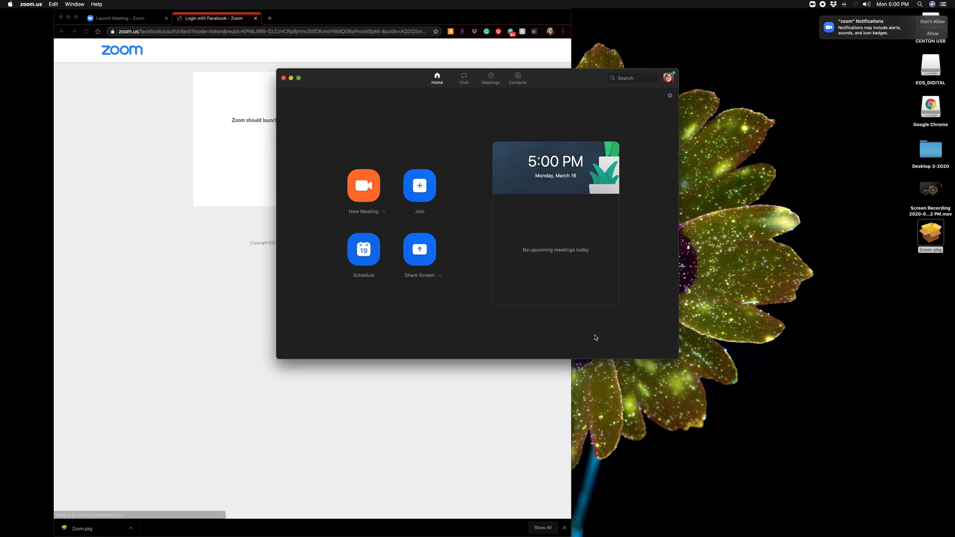
mouse_move(575, 303)
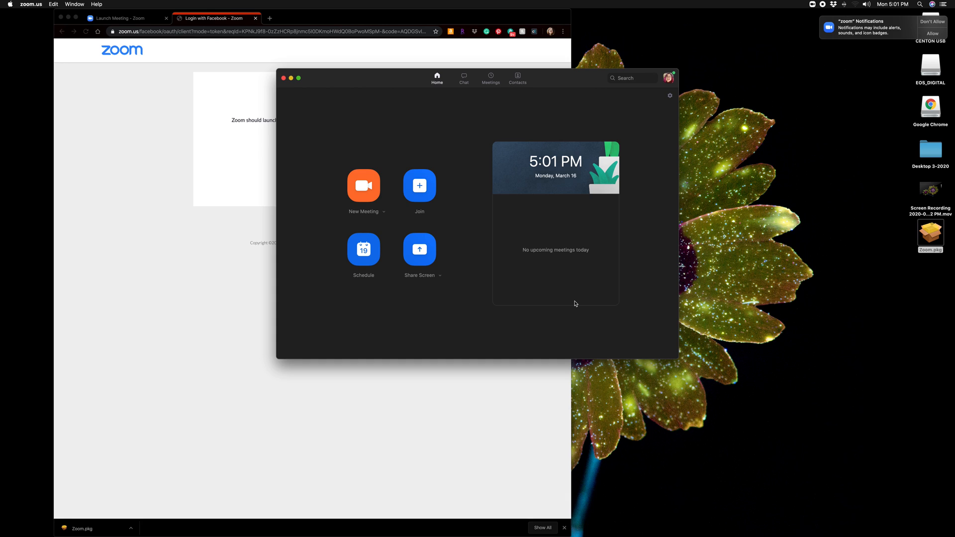
mouse_move(586, 295)
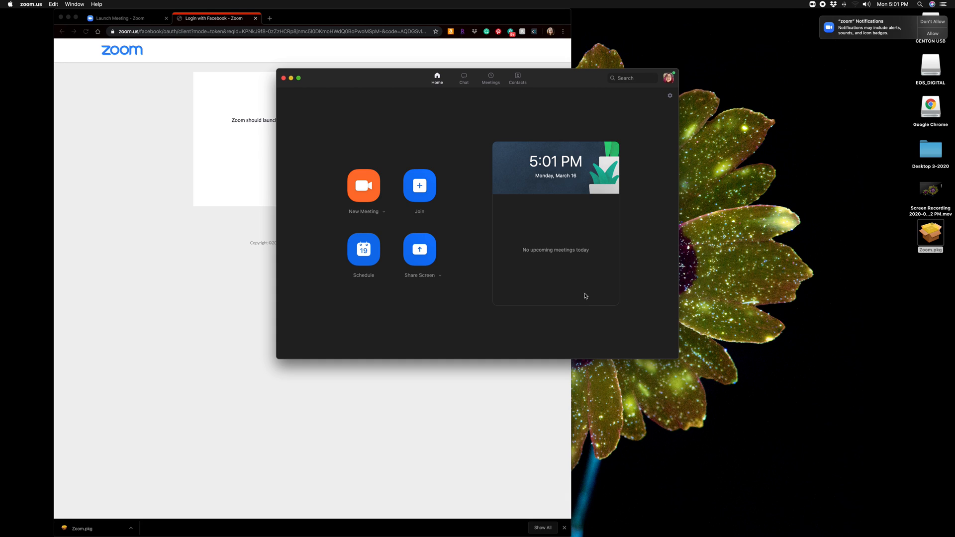